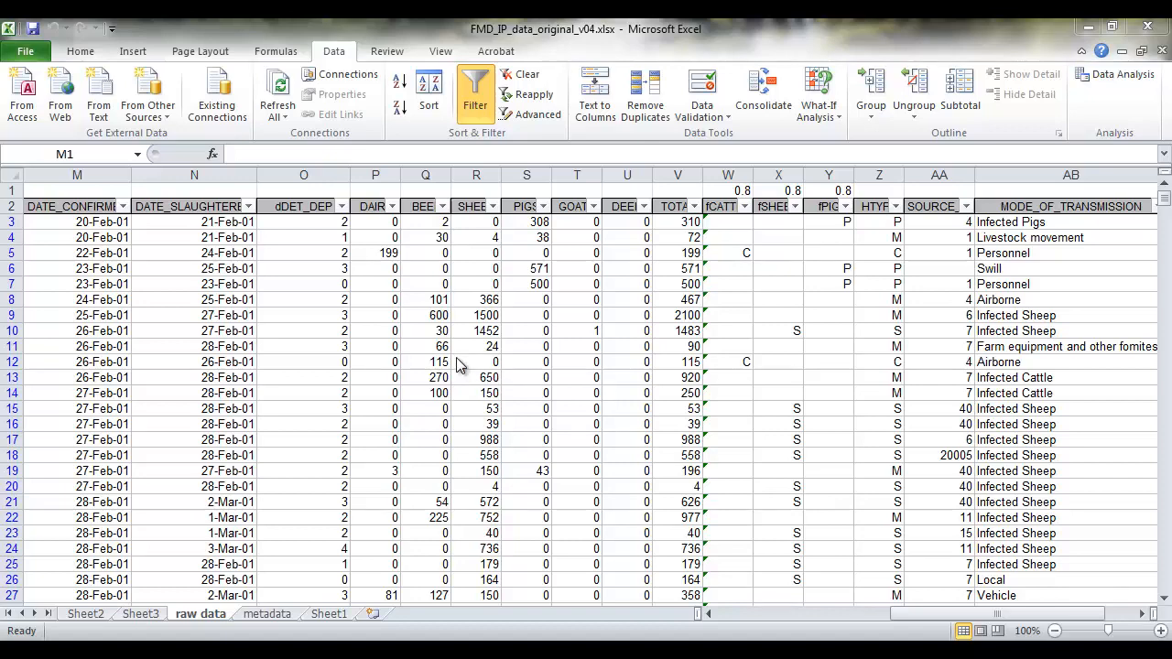
mouse_move(535, 309)
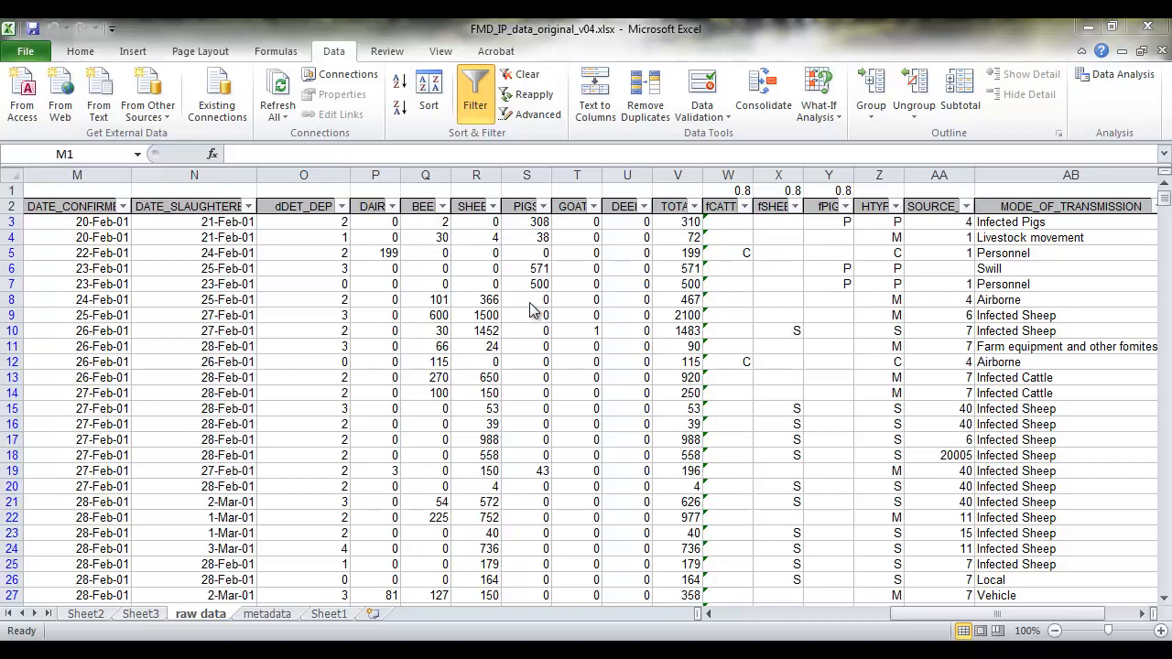
mouse_move(686, 220)
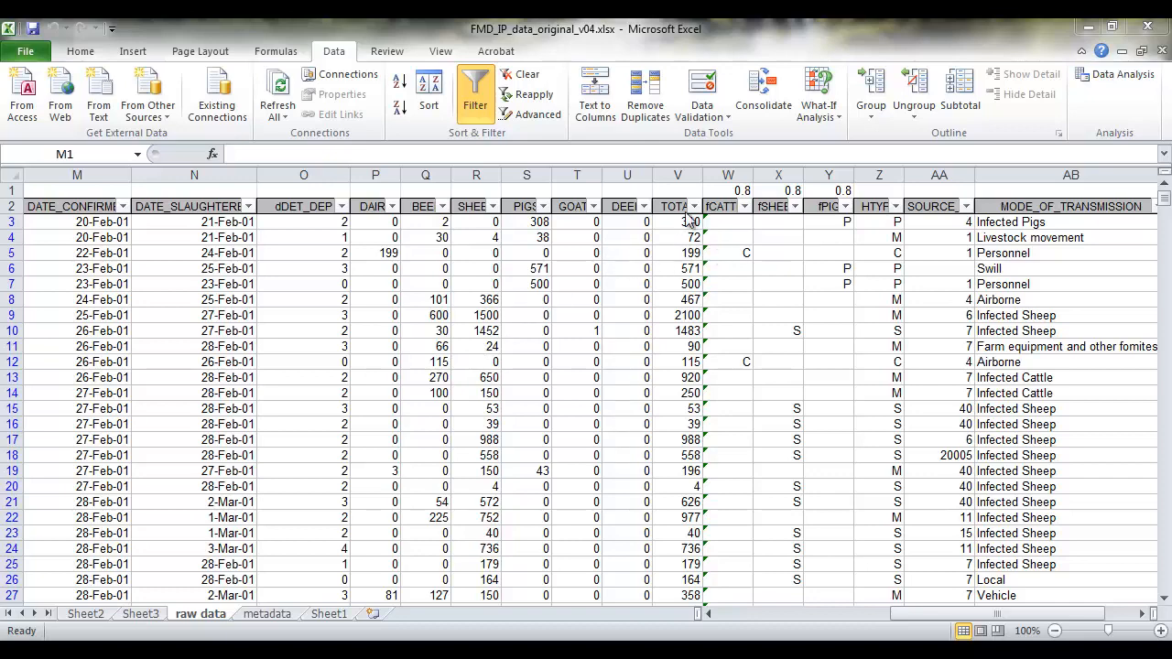
Step: Inspect the TOTAL column's formula and filter without changing anything
click(677, 176)
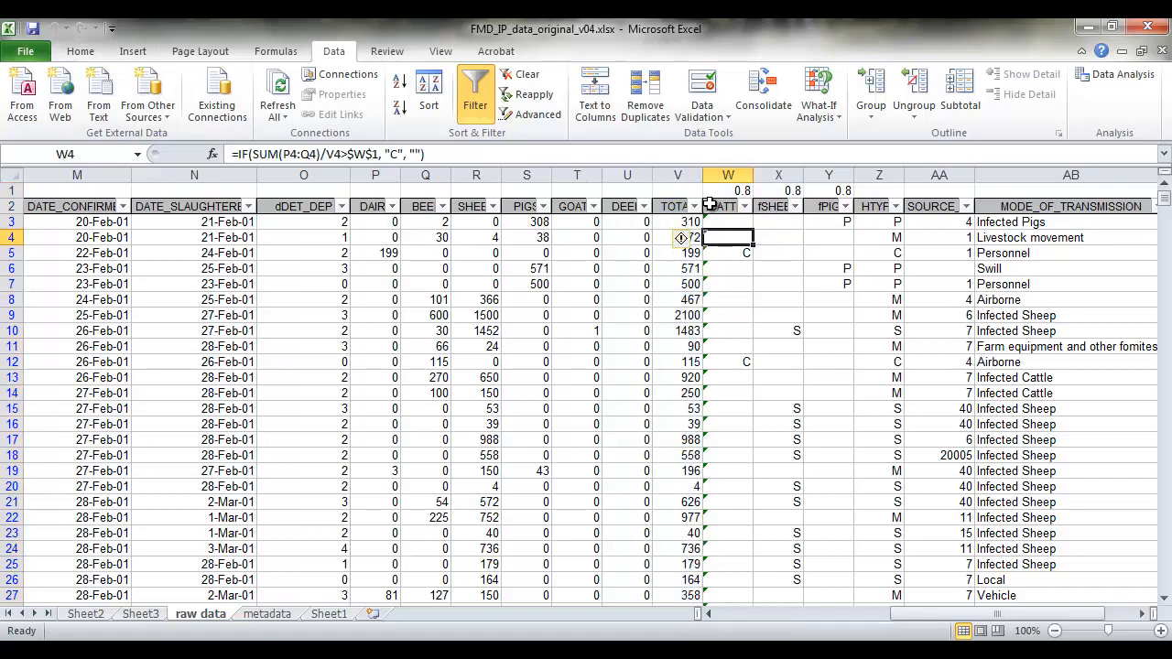
click(698, 206)
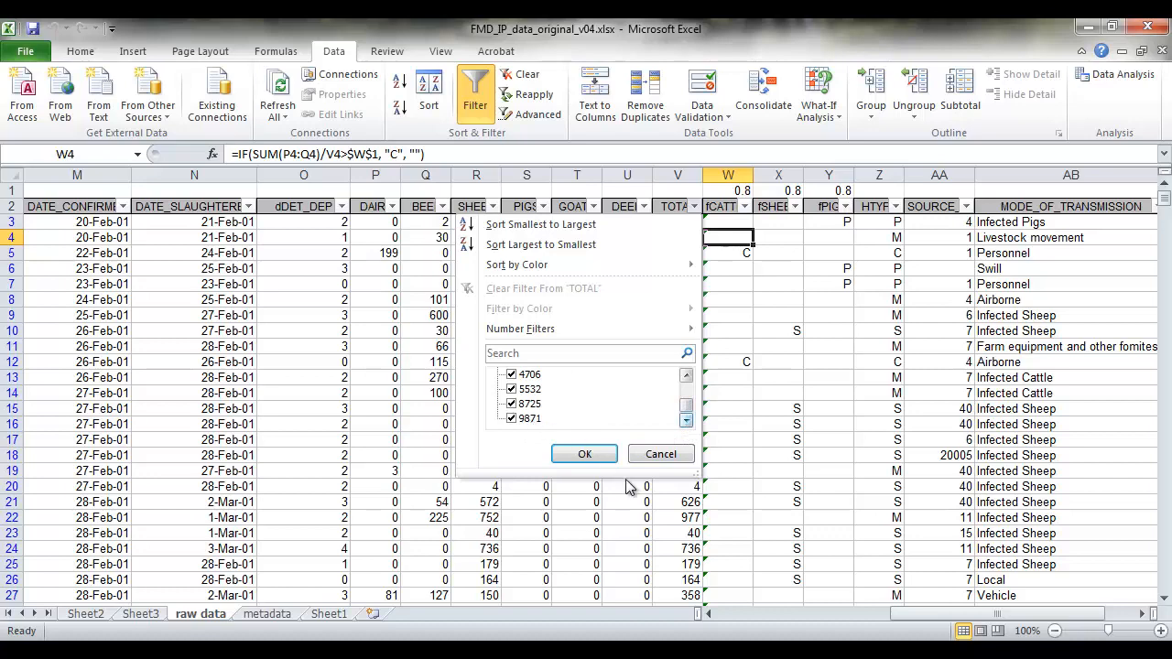
click(583, 455)
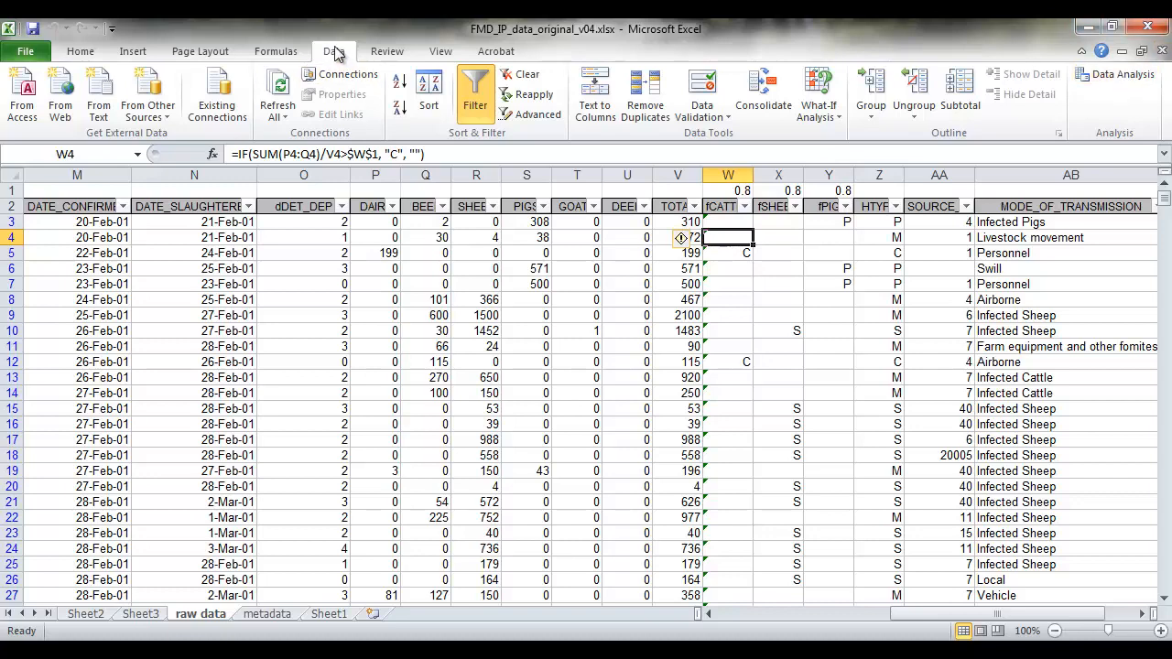
mouse_move(1095, 91)
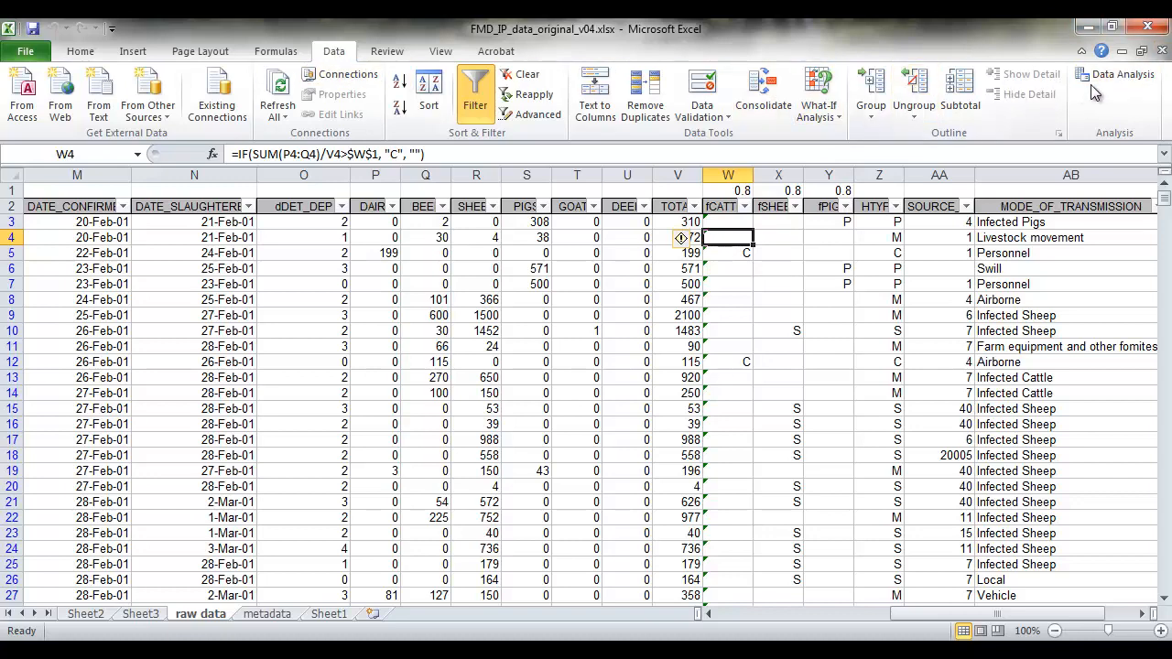
mouse_move(1115, 73)
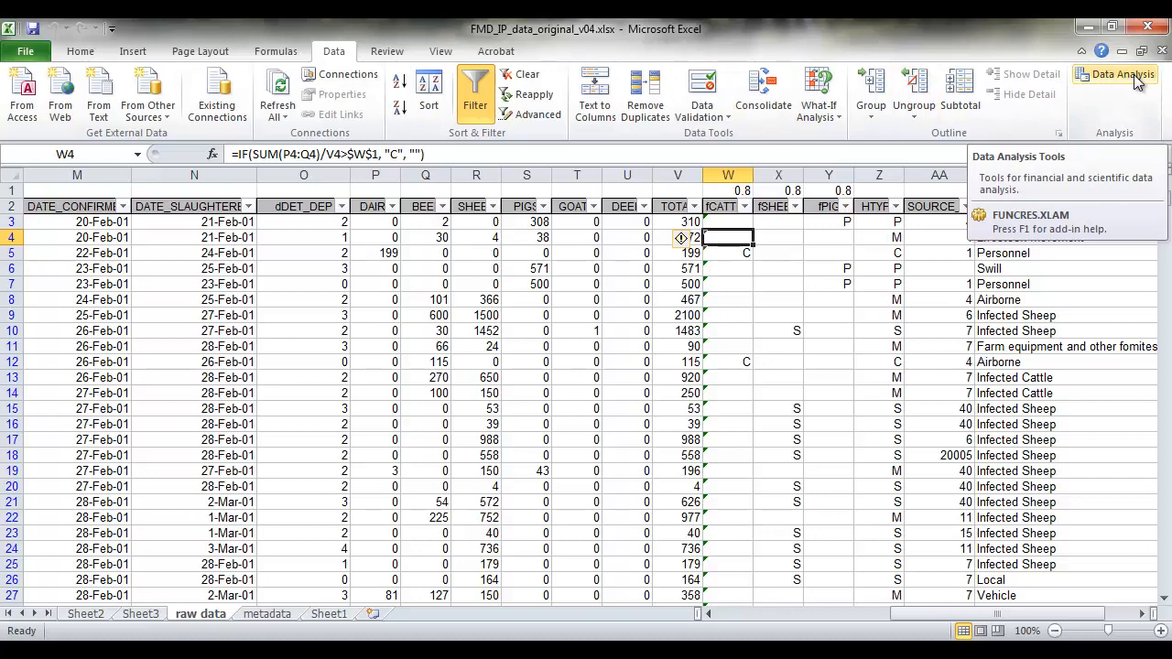
Step: Run Descriptive Statistics on $V$2:$V$2028 with labels in first row, output to new 'herd size' sheet
click(1115, 73)
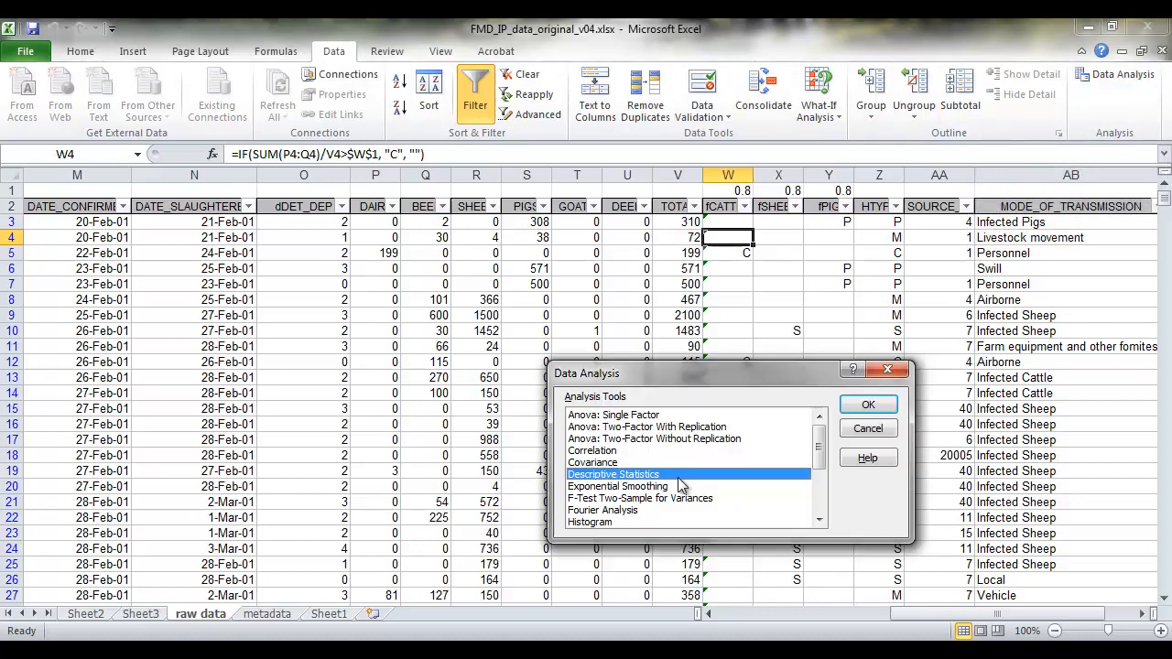
click(866, 405)
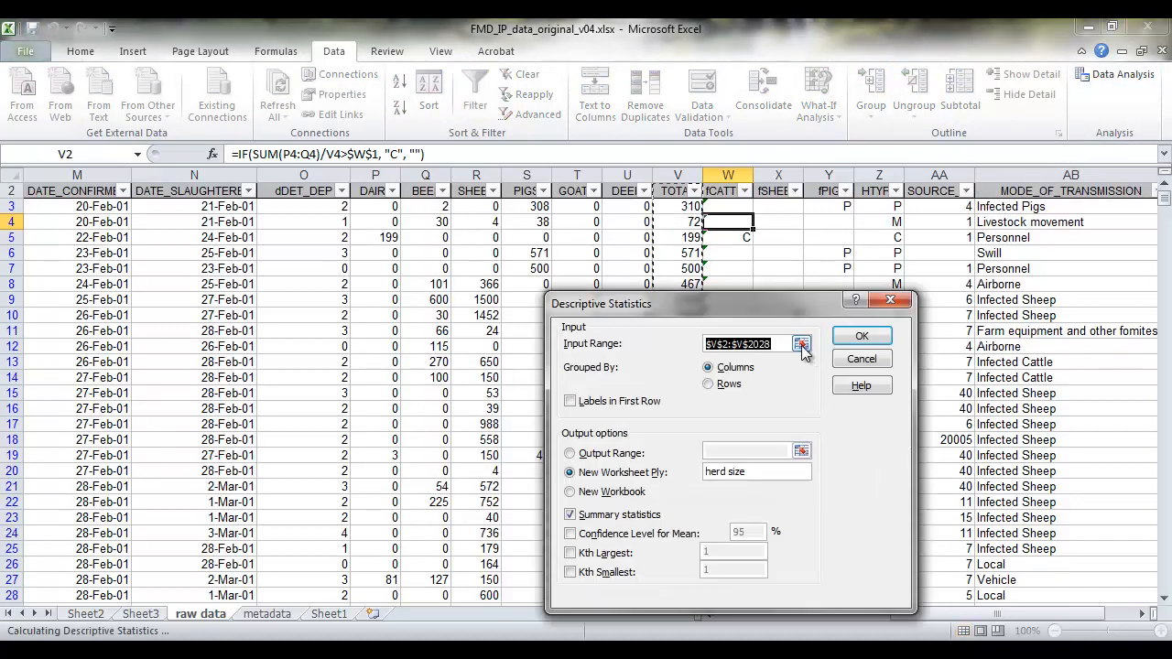
click(802, 344)
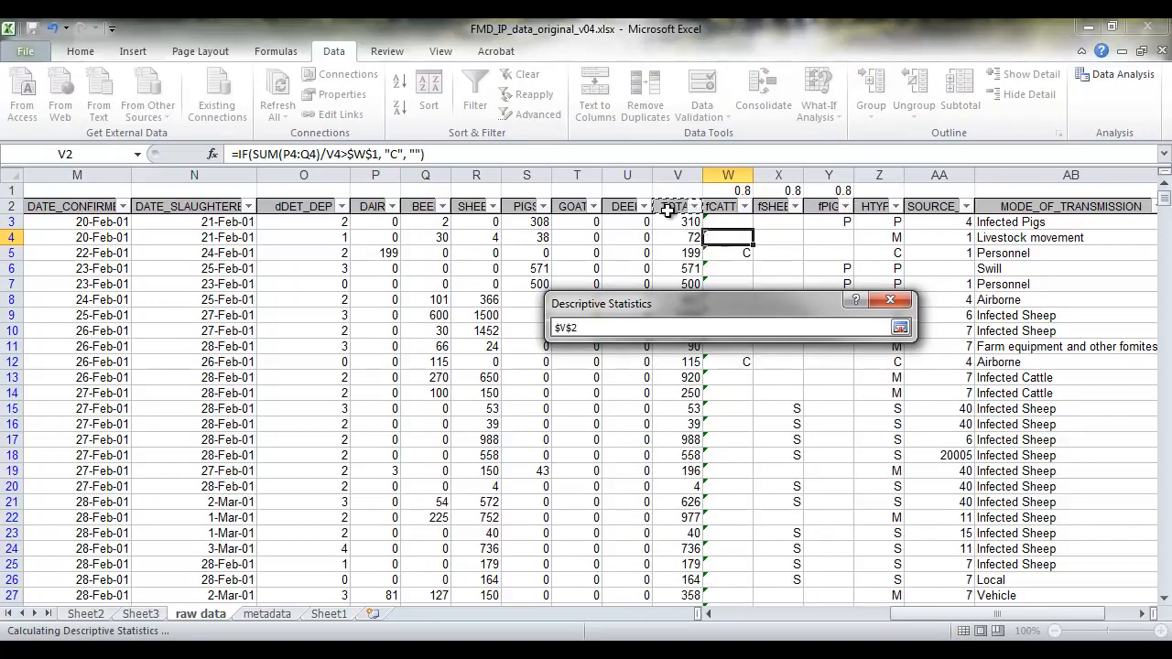
mouse_move(594, 227)
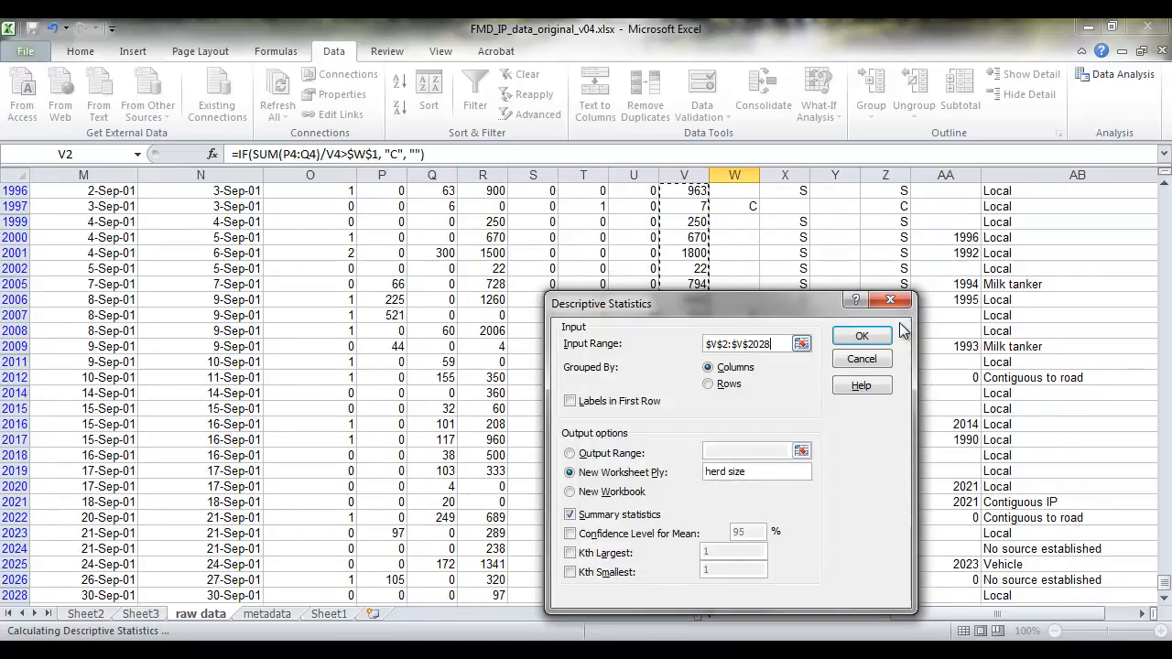
click(570, 401)
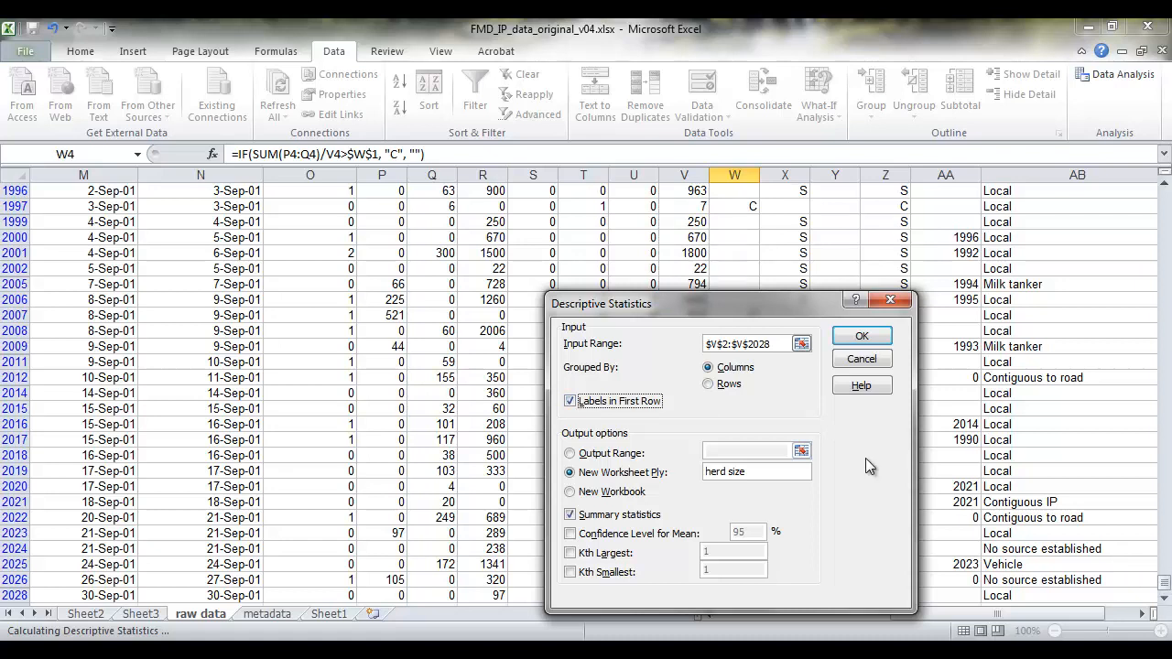
mouse_move(736, 374)
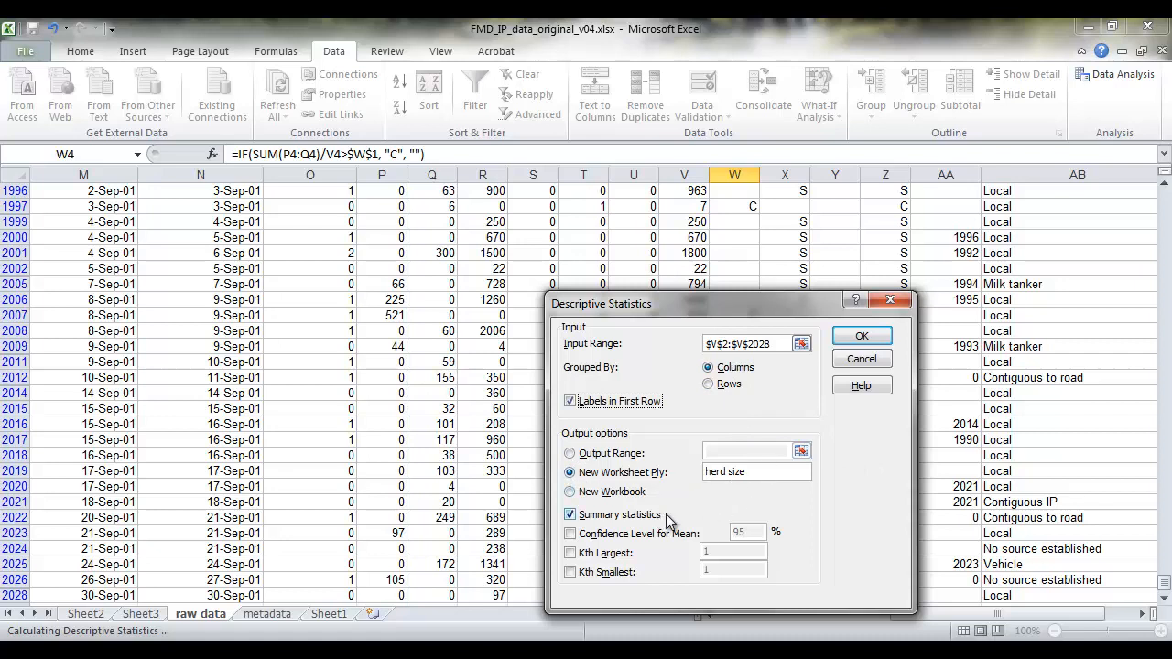
click(861, 335)
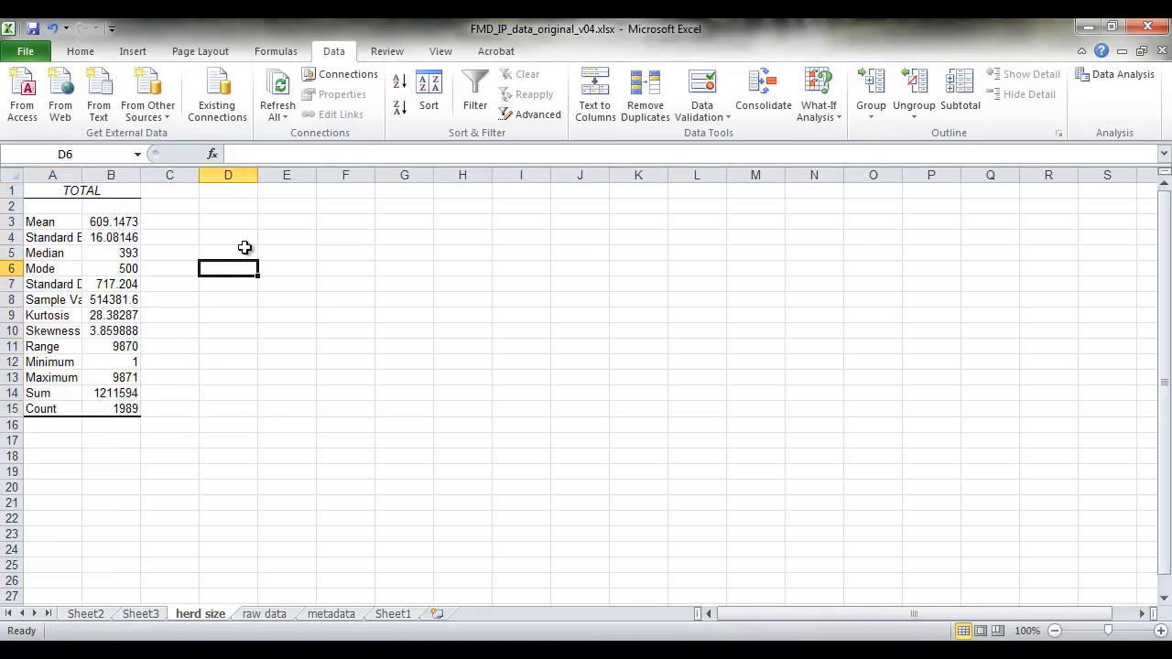
mouse_move(134, 357)
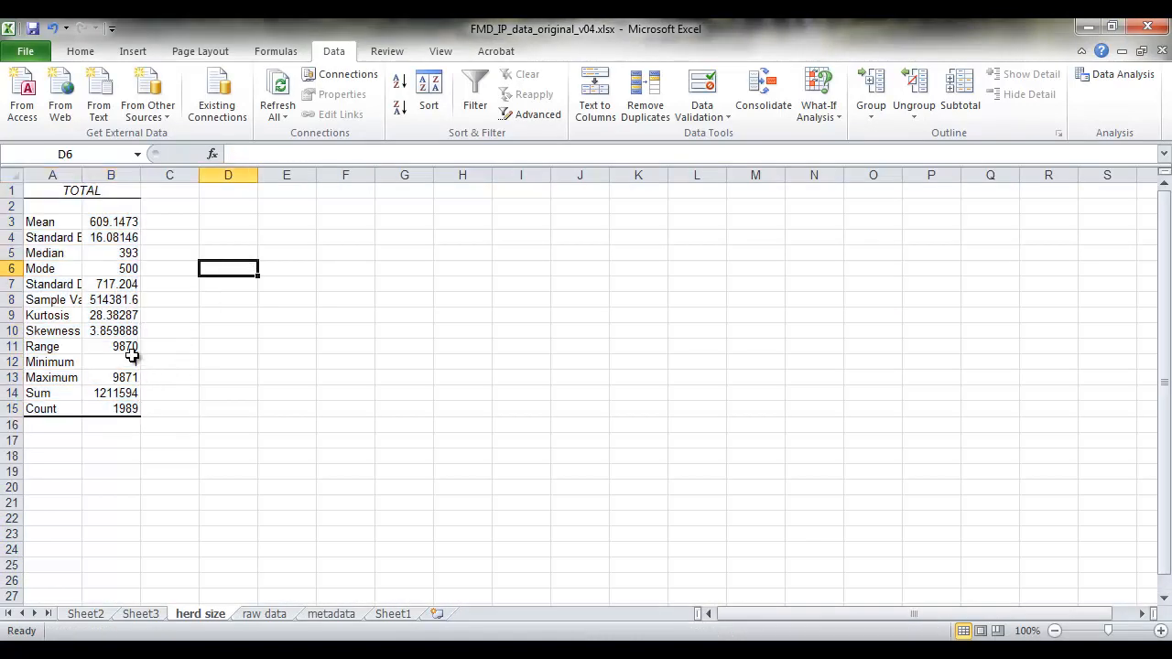
click(51, 363)
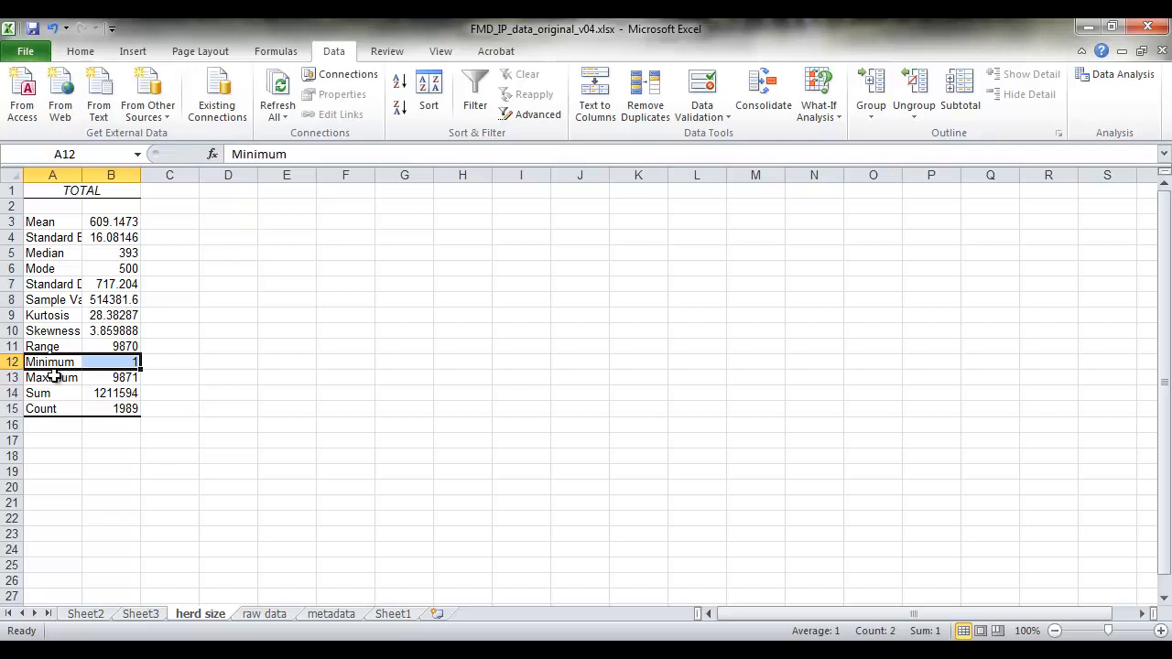
click(169, 361)
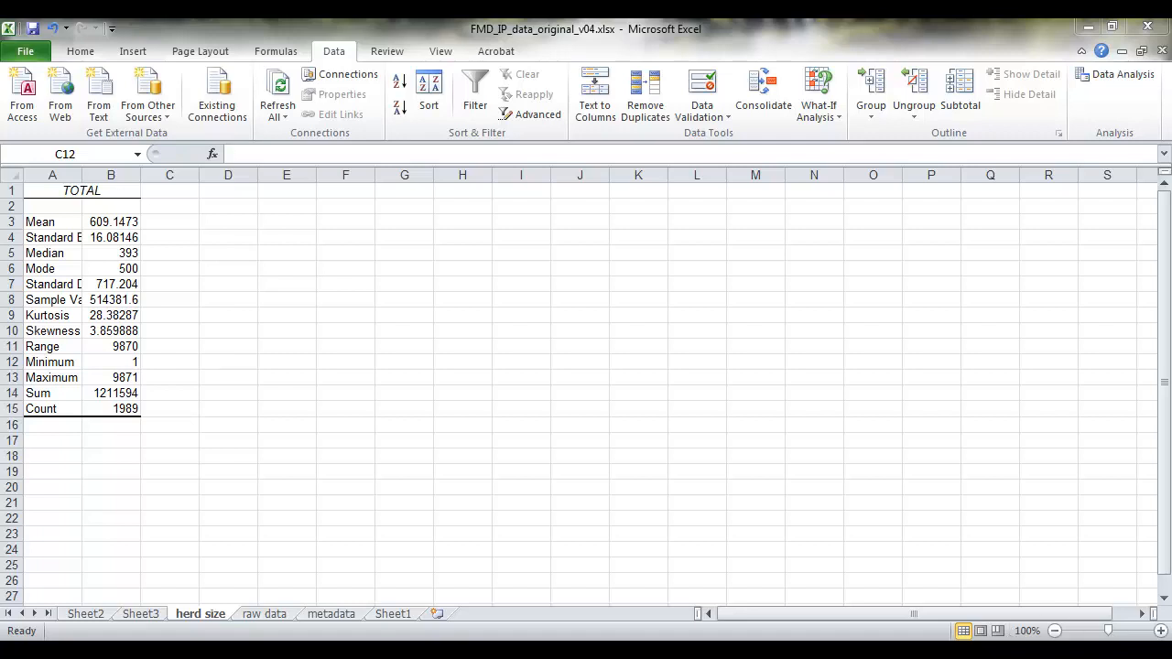
click(52, 519)
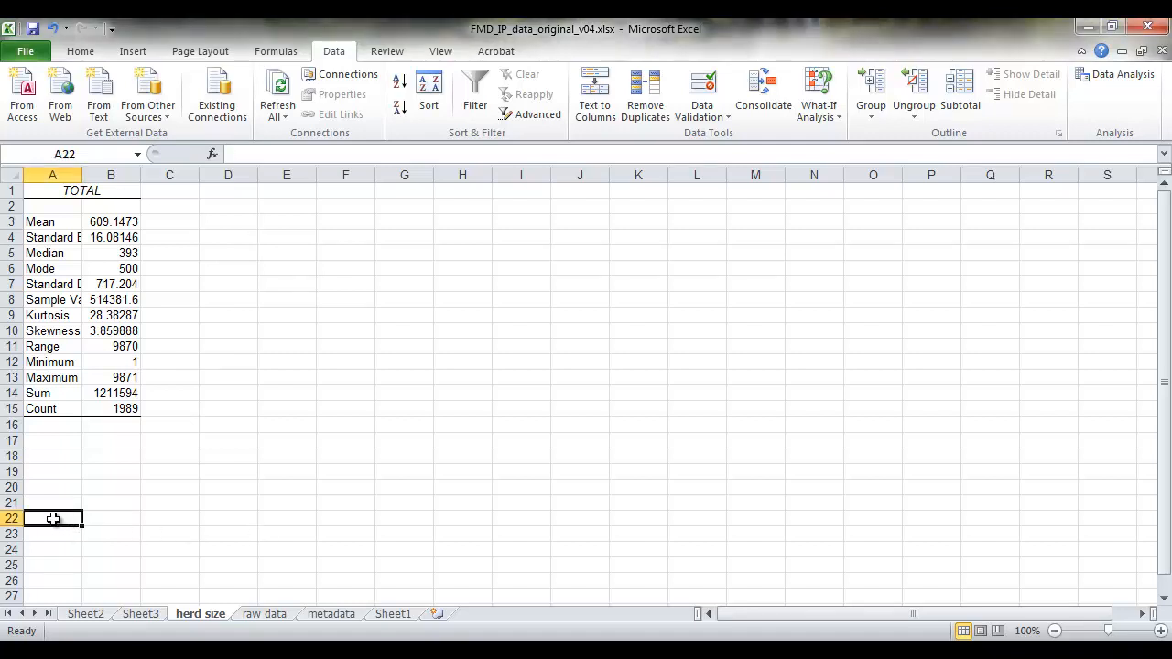
Step: Enter 0 in A22 and fill a column series in steps of 250 up to 10000
text(0)
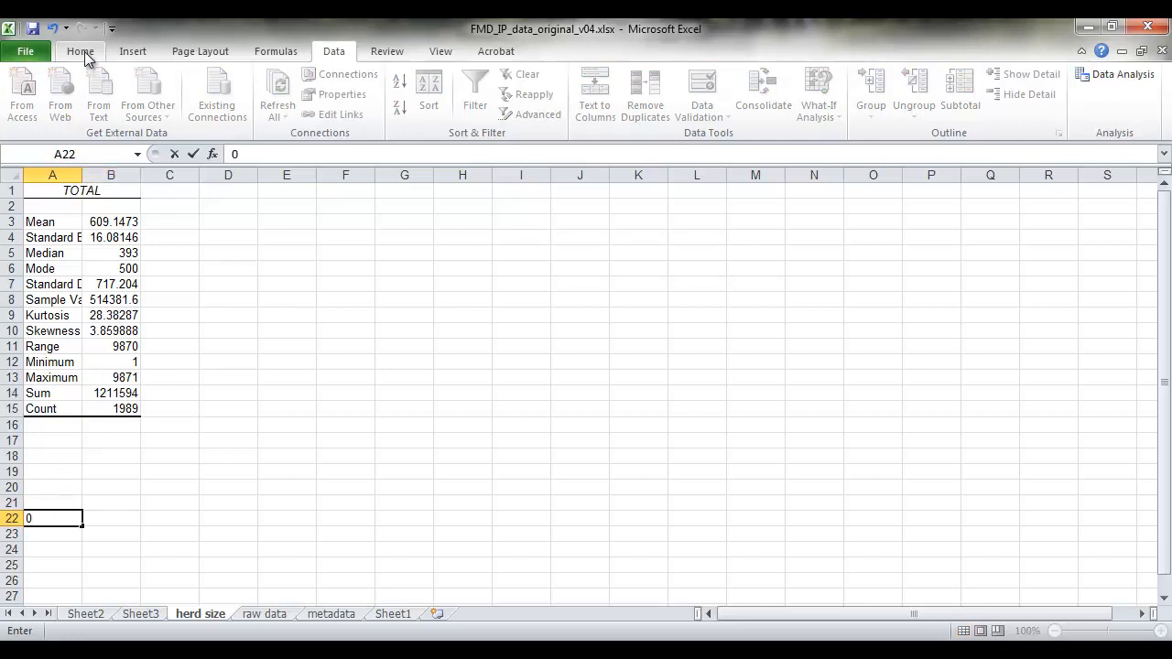
key(Return)
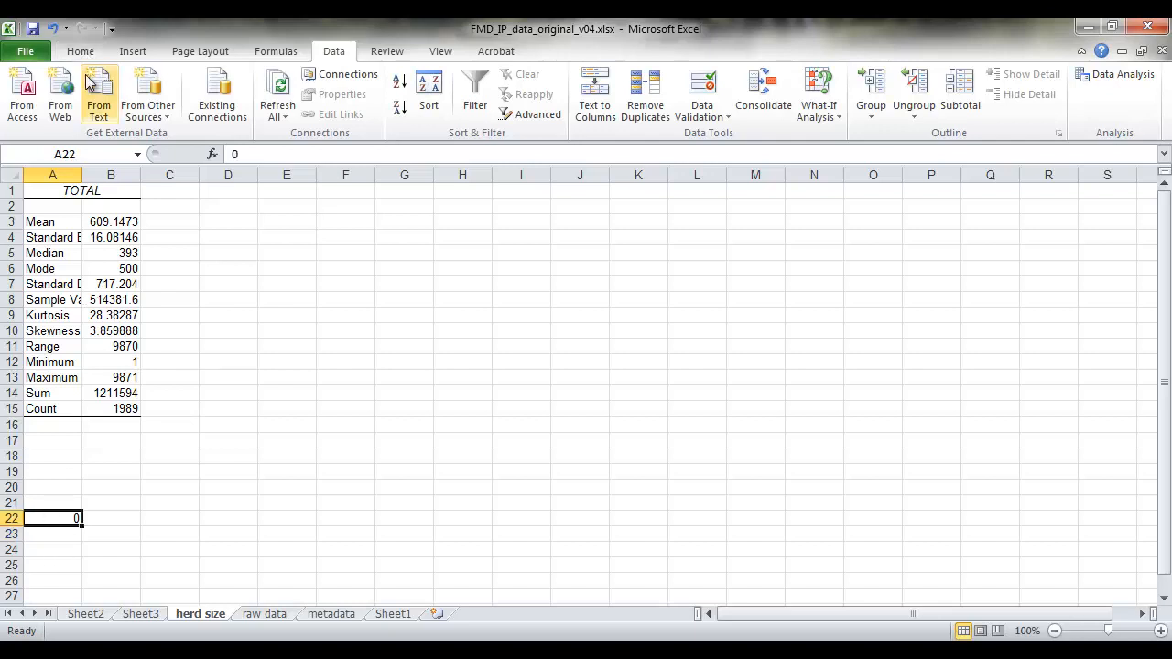
click(80, 52)
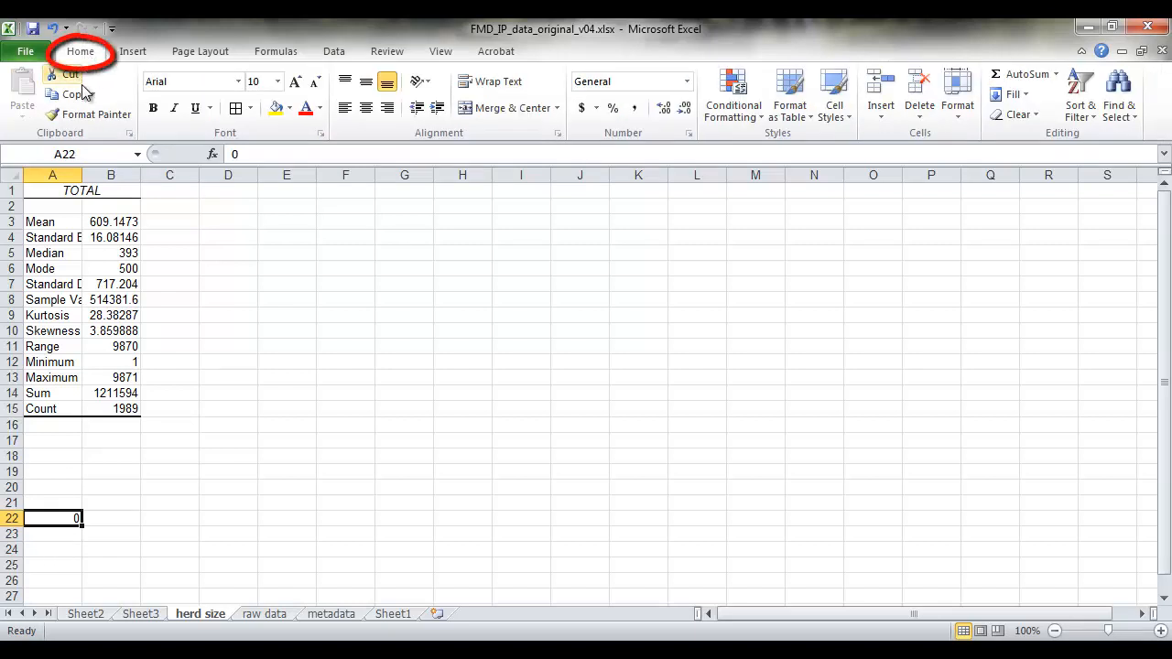
click(1015, 95)
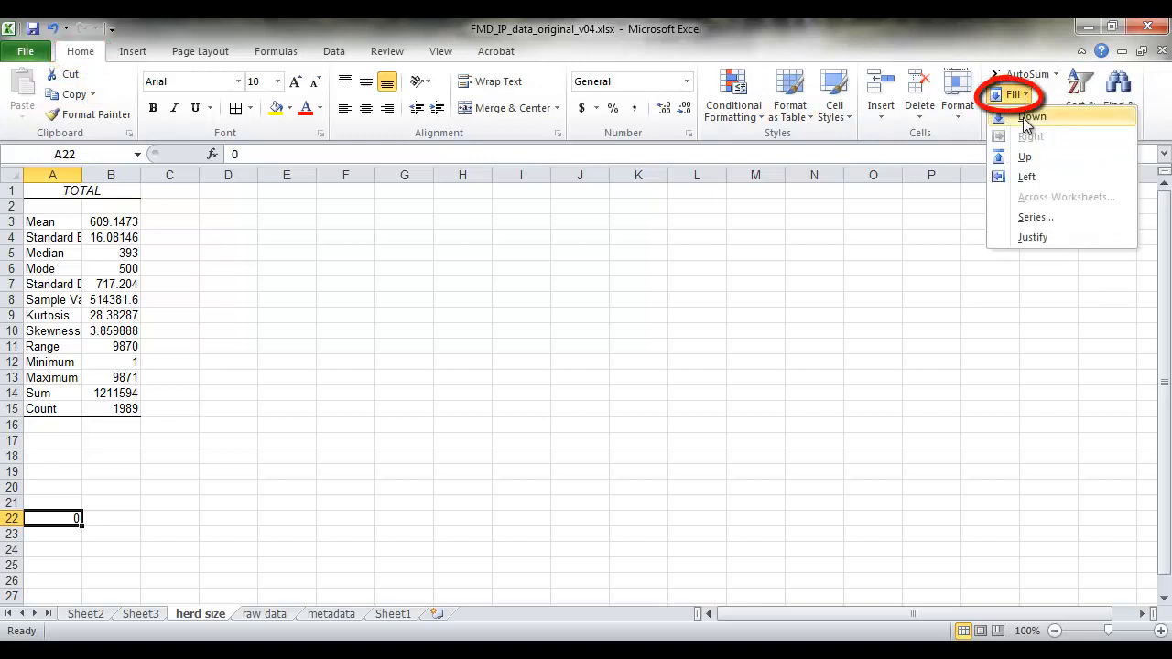
click(1035, 216)
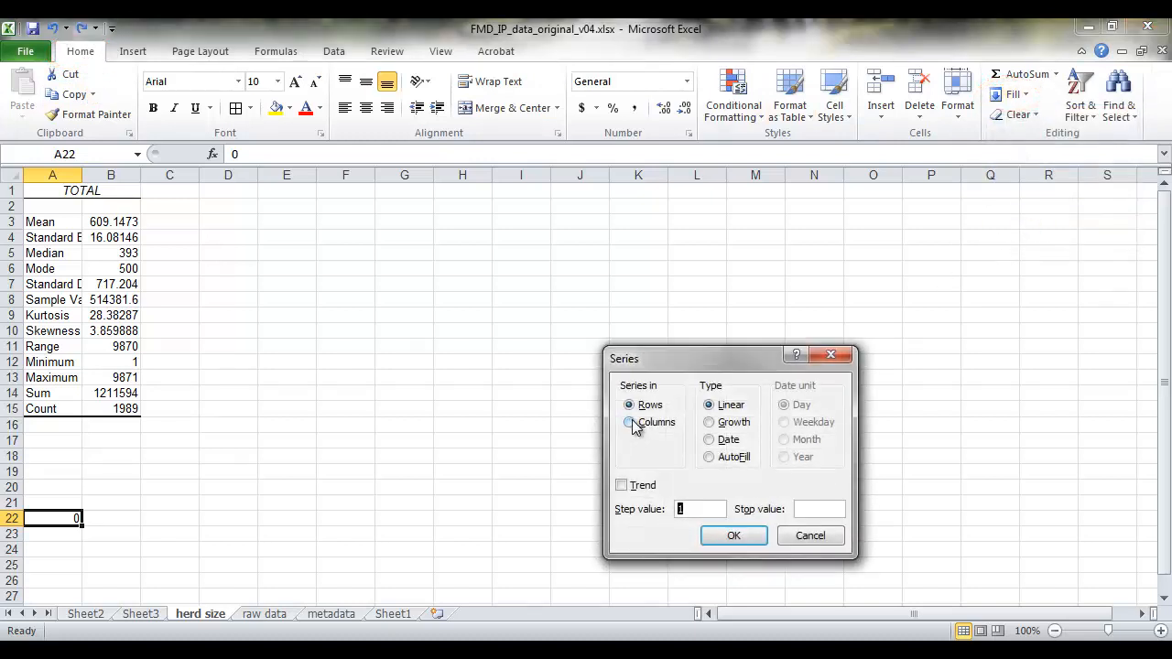
click(630, 421)
text(250)
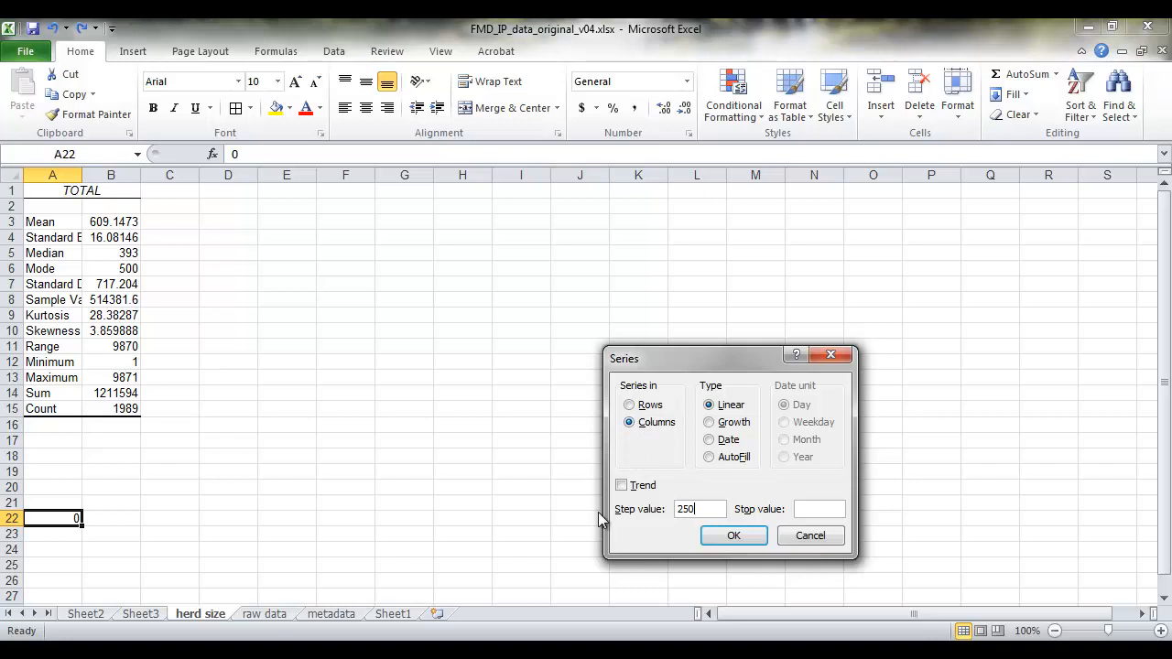
text(10000)
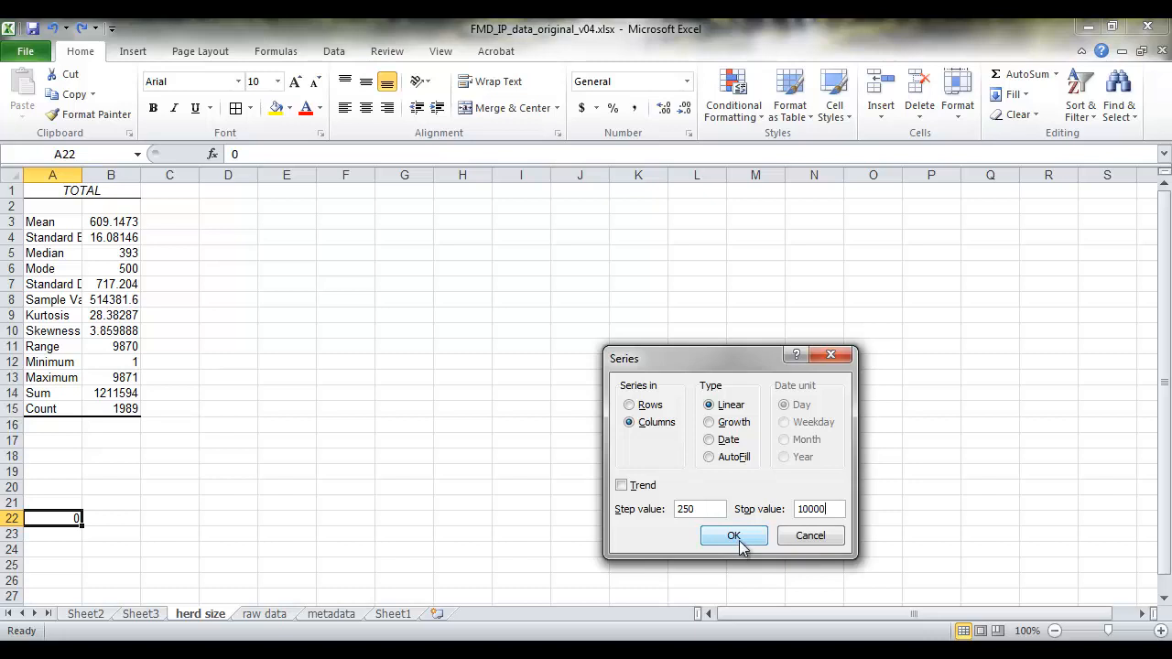
click(732, 535)
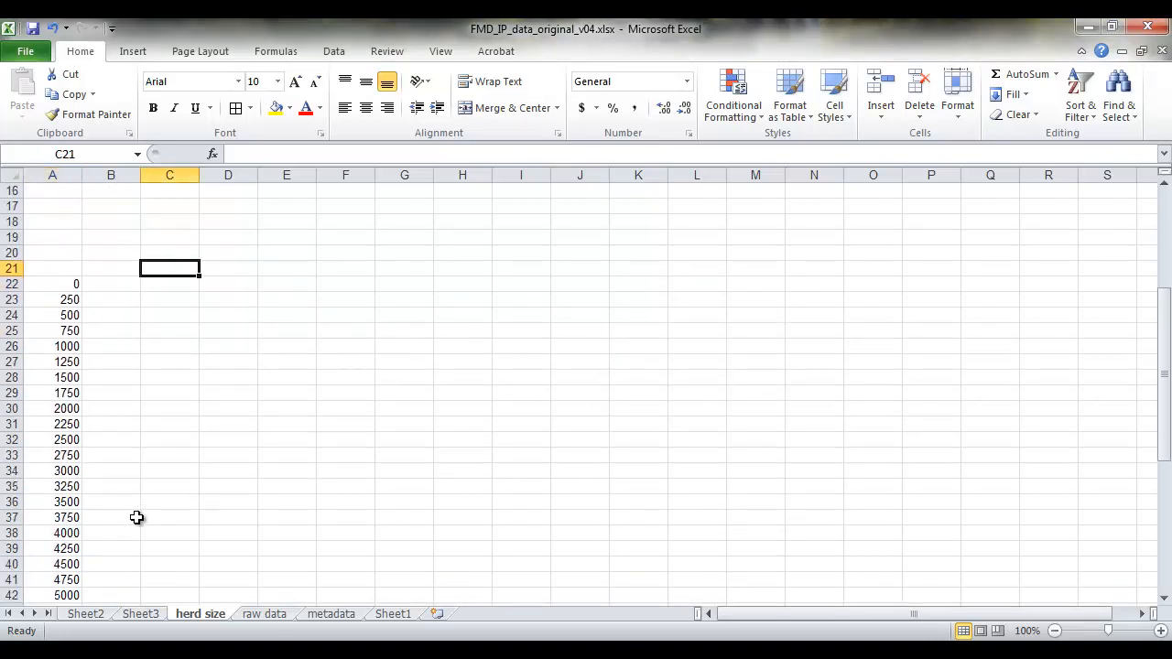
Step: Check the bin series ends at 10000 in row 62 and return to the Data Analysis tools
scroll(down, 3)
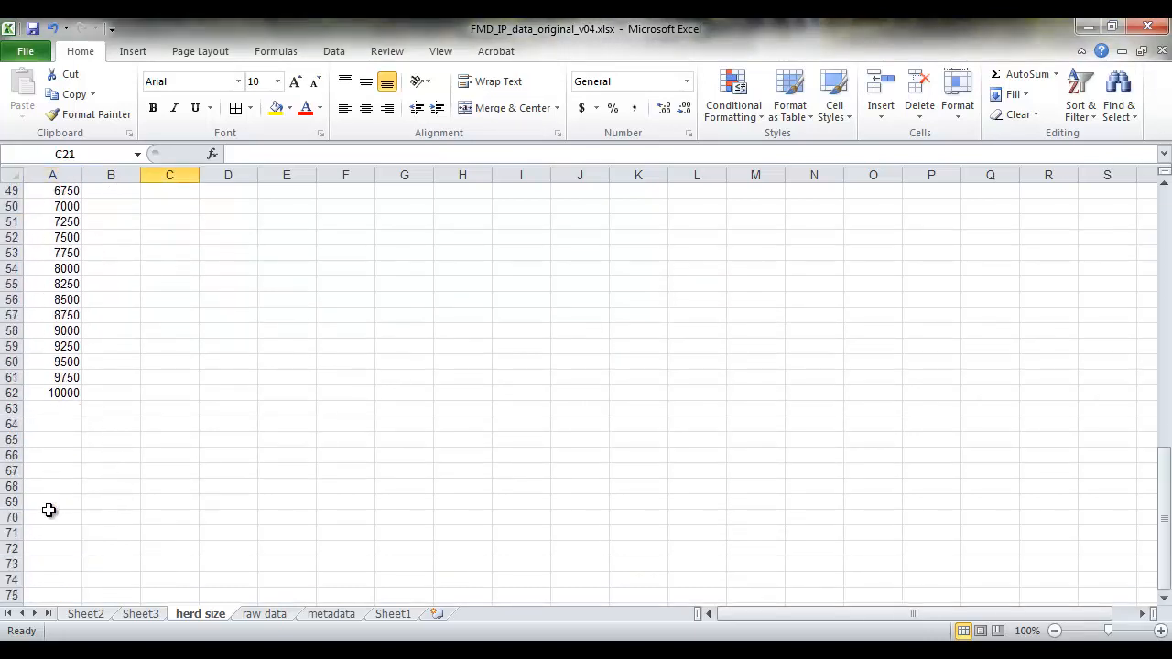
scroll(up, 3)
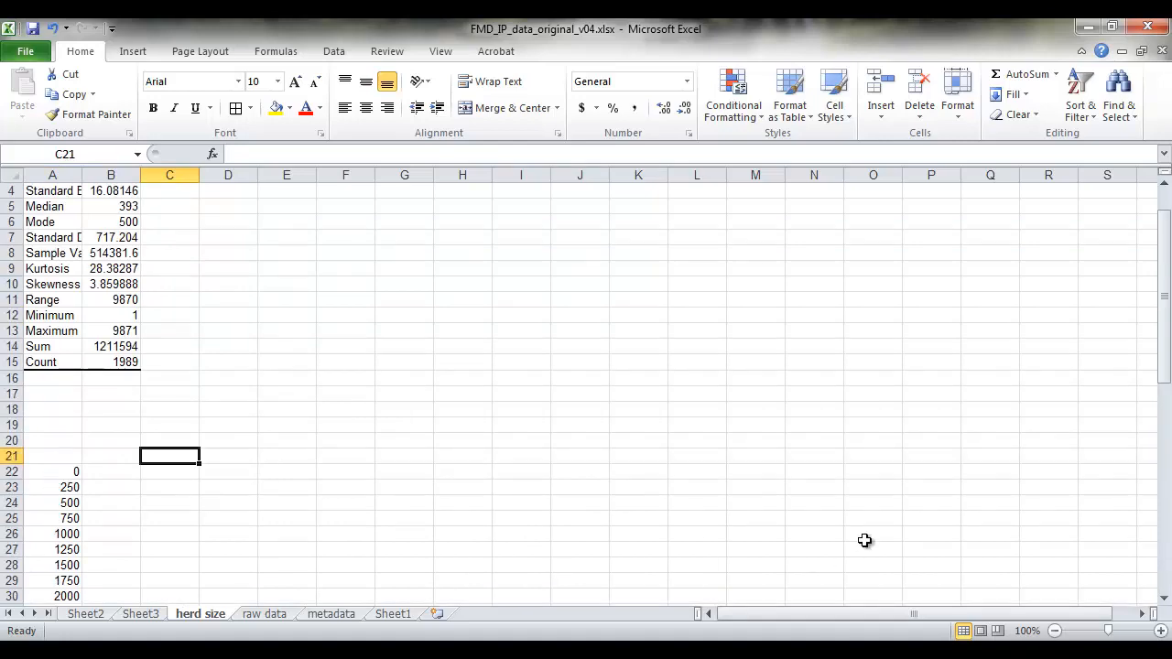
click(333, 52)
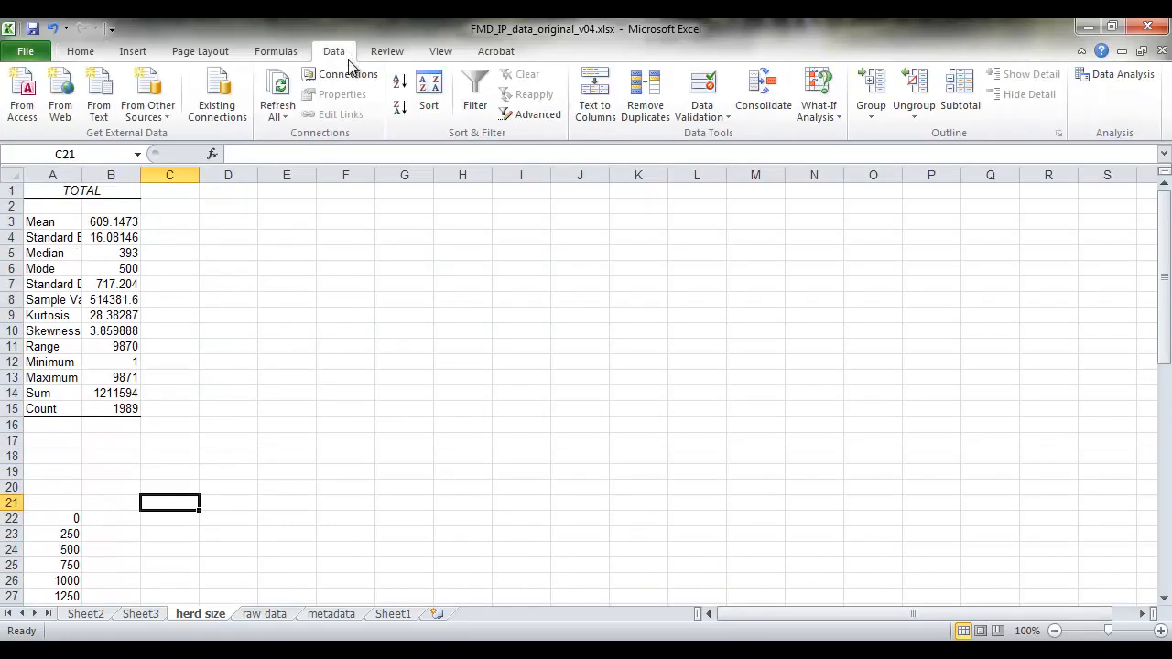
click(1114, 73)
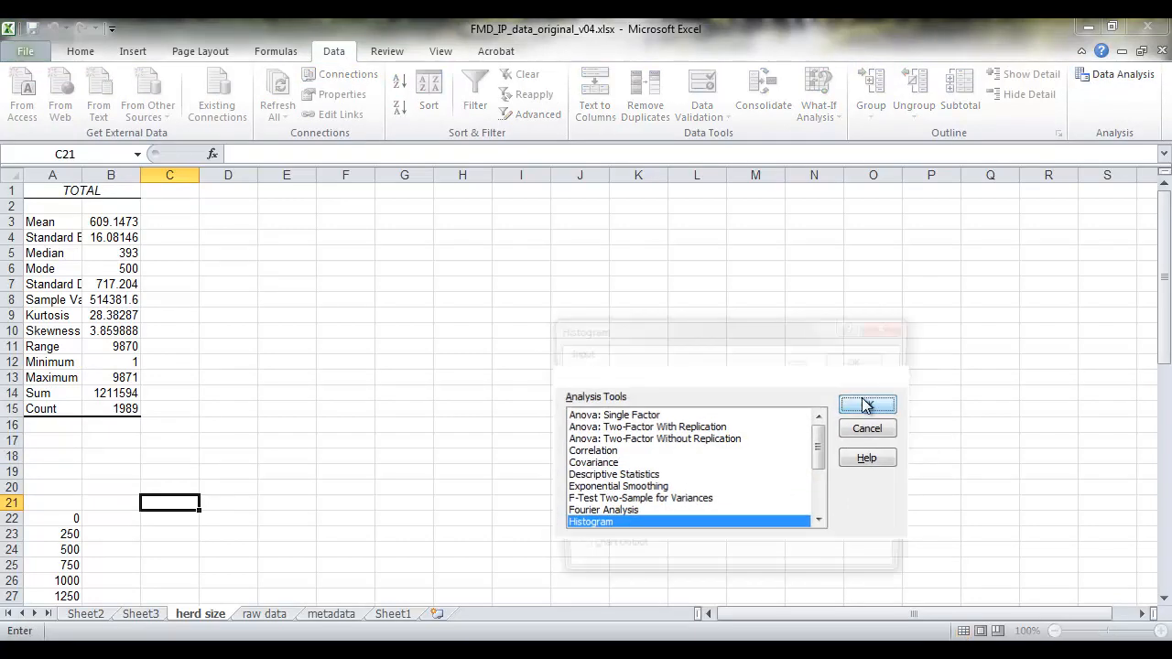
Step: Run Histogram on V3:V2028 with bins A22:A62, output at D1 with chart output
click(866, 405)
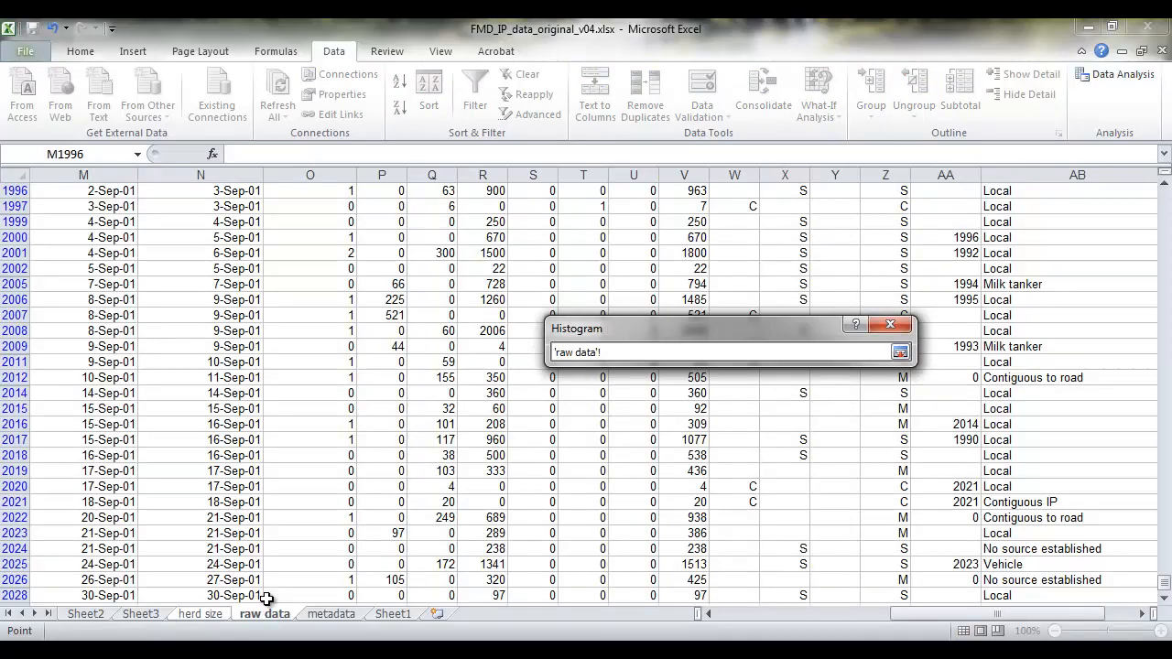
click(927, 352)
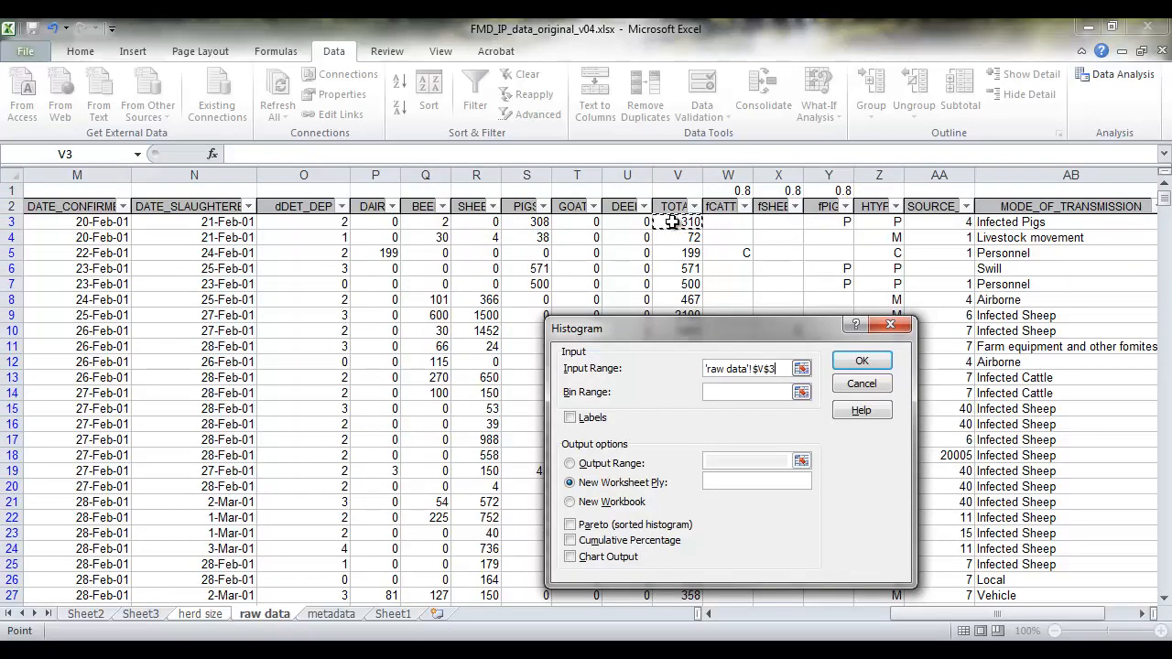
key(End)
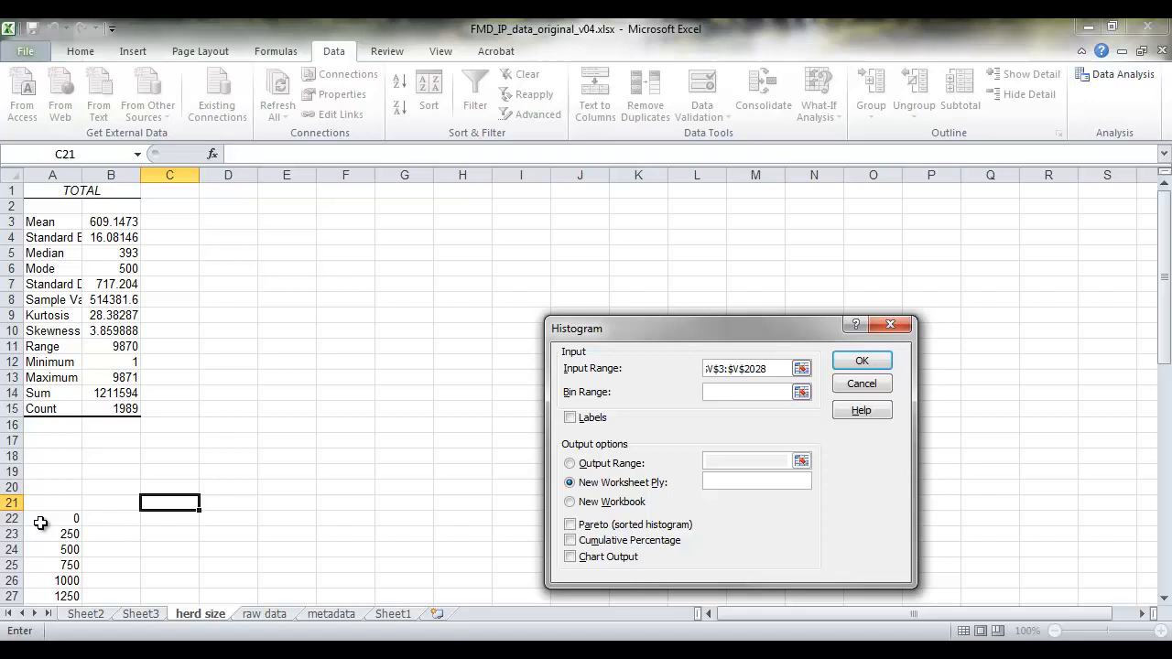
click(51, 518)
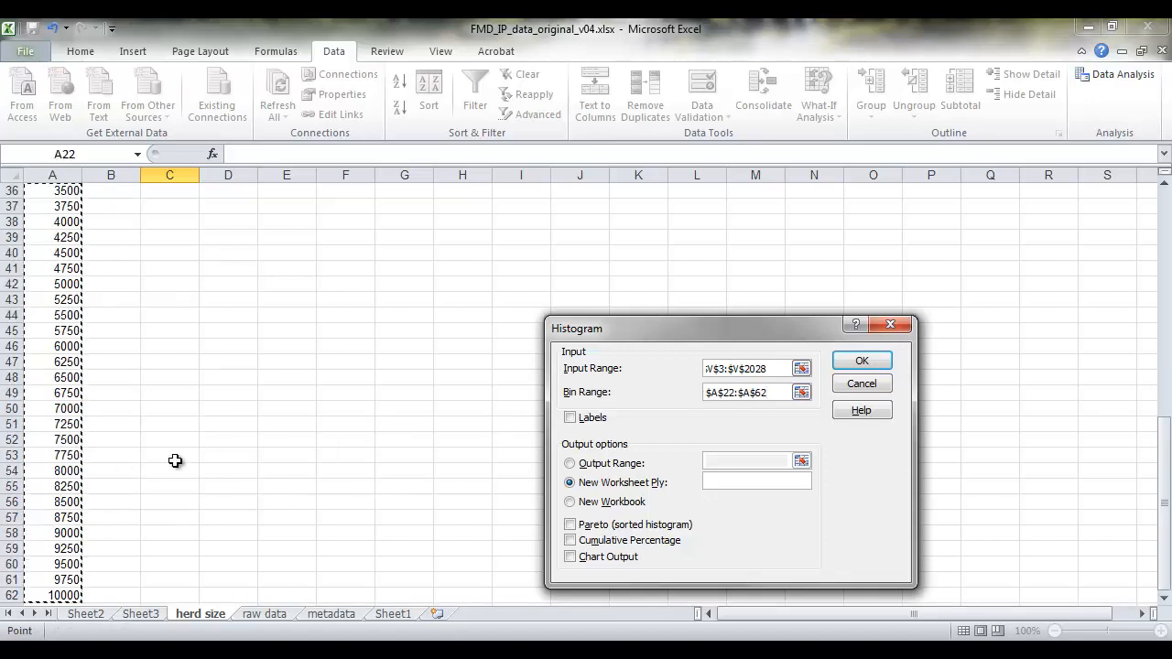
click(570, 463)
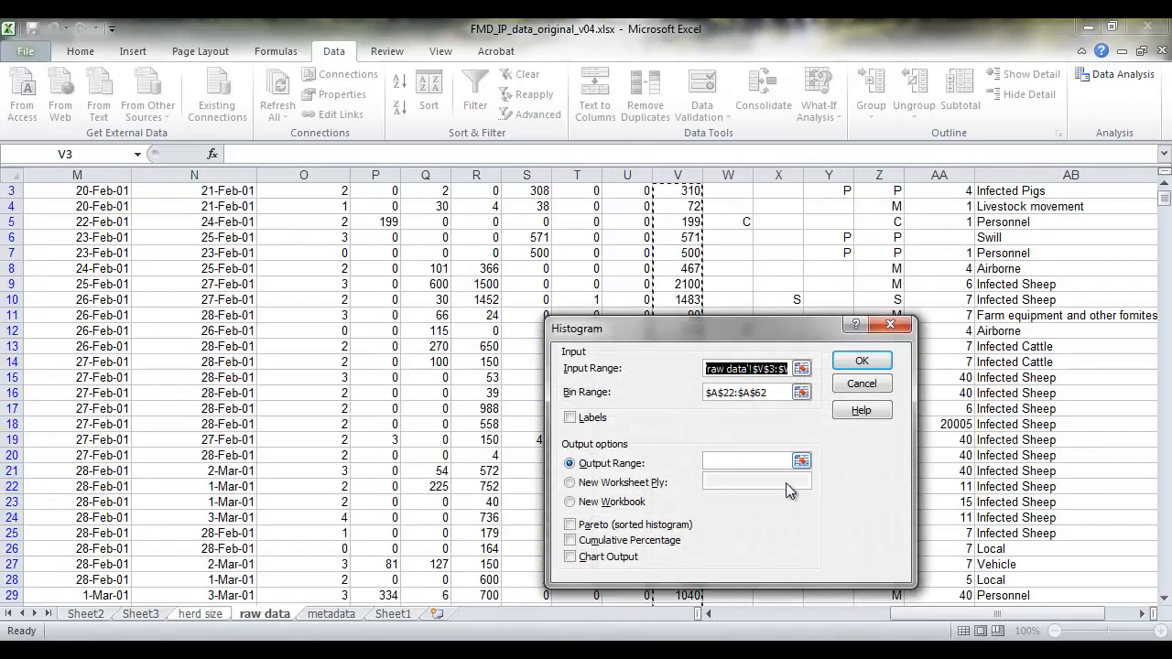
click(200, 614)
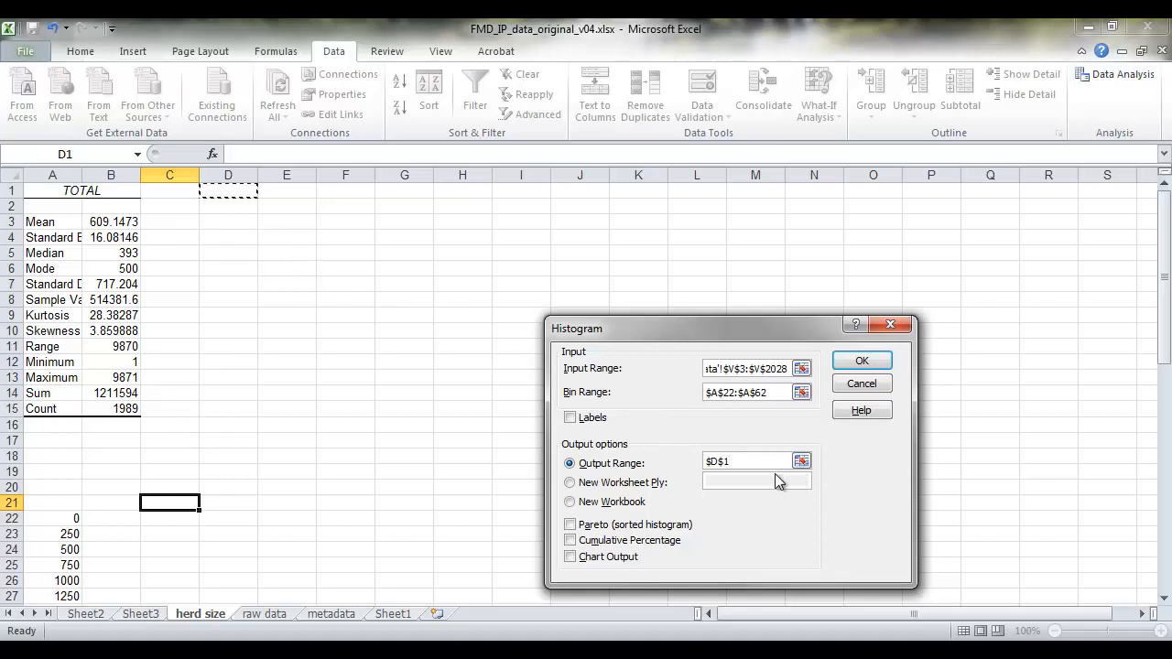
click(571, 557)
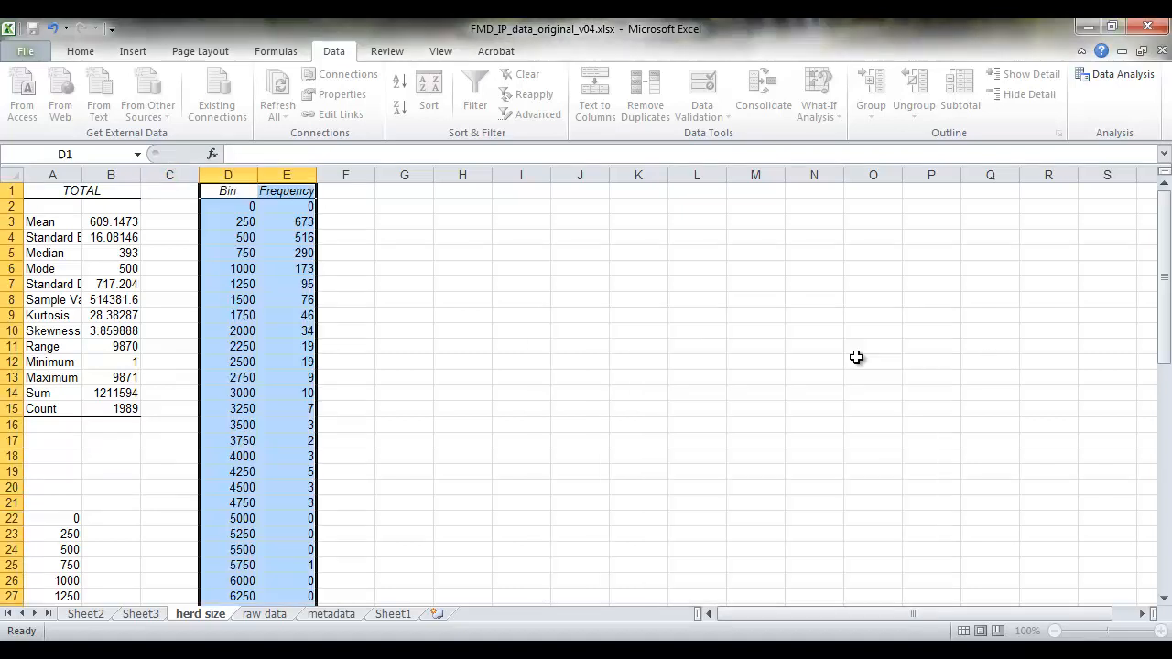
click(227, 190)
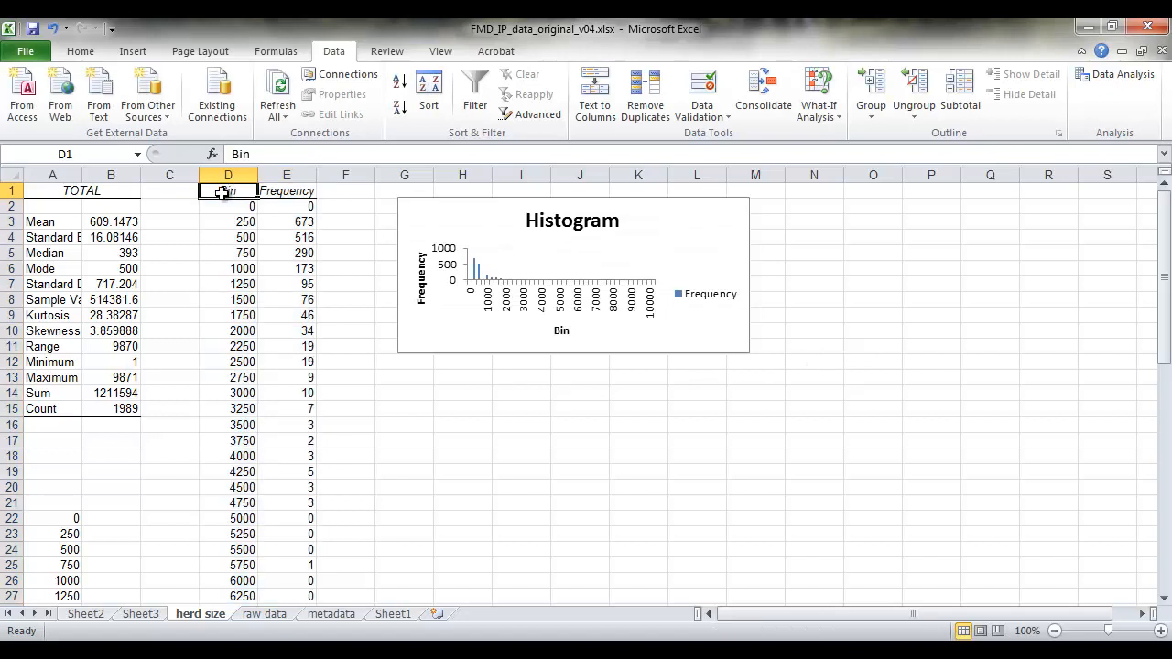
mouse_move(299, 545)
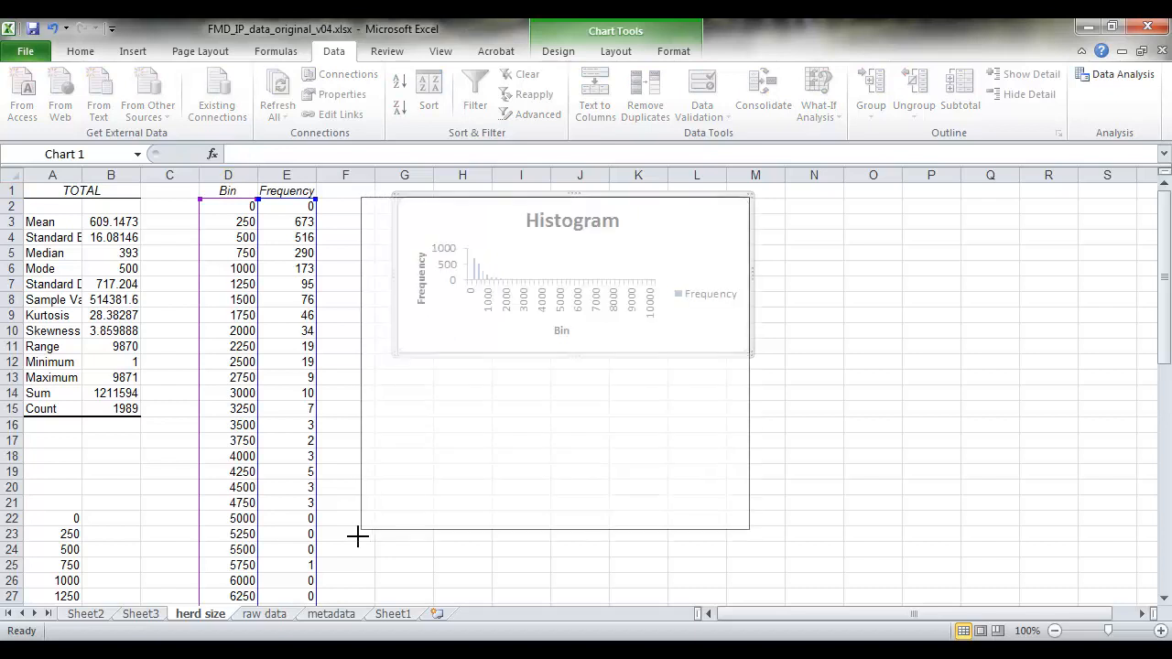
Step: Enlarge the histogram chart so bars and bin labels up to 10000 are readable
drag(749, 538, 1015, 550)
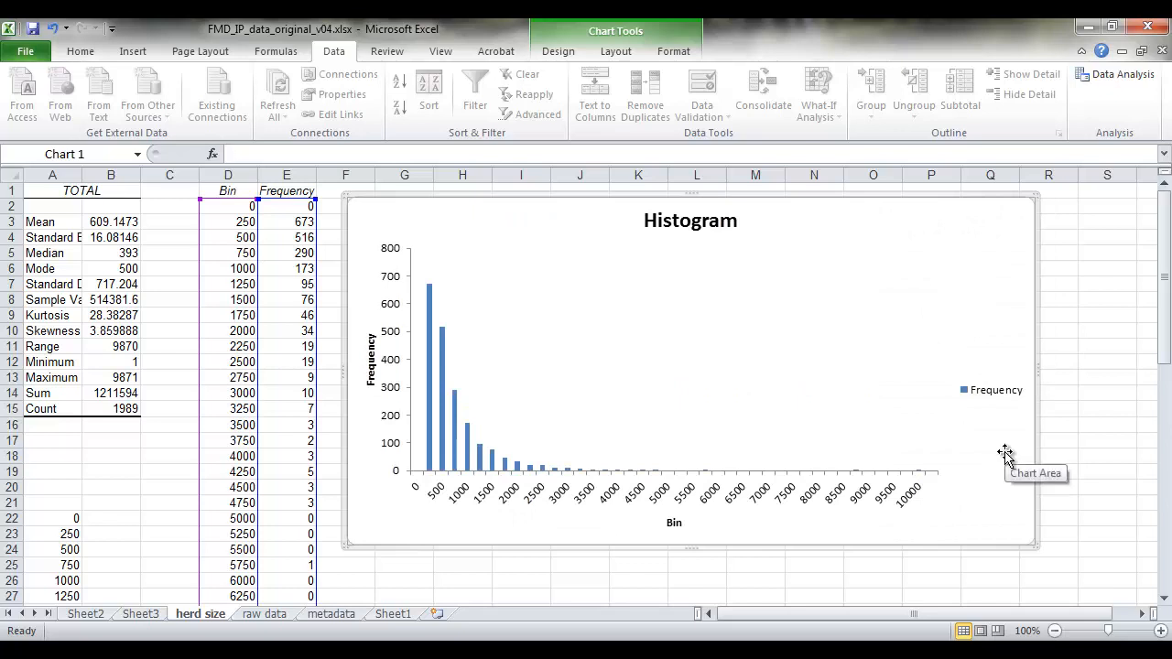
mouse_move(1003, 448)
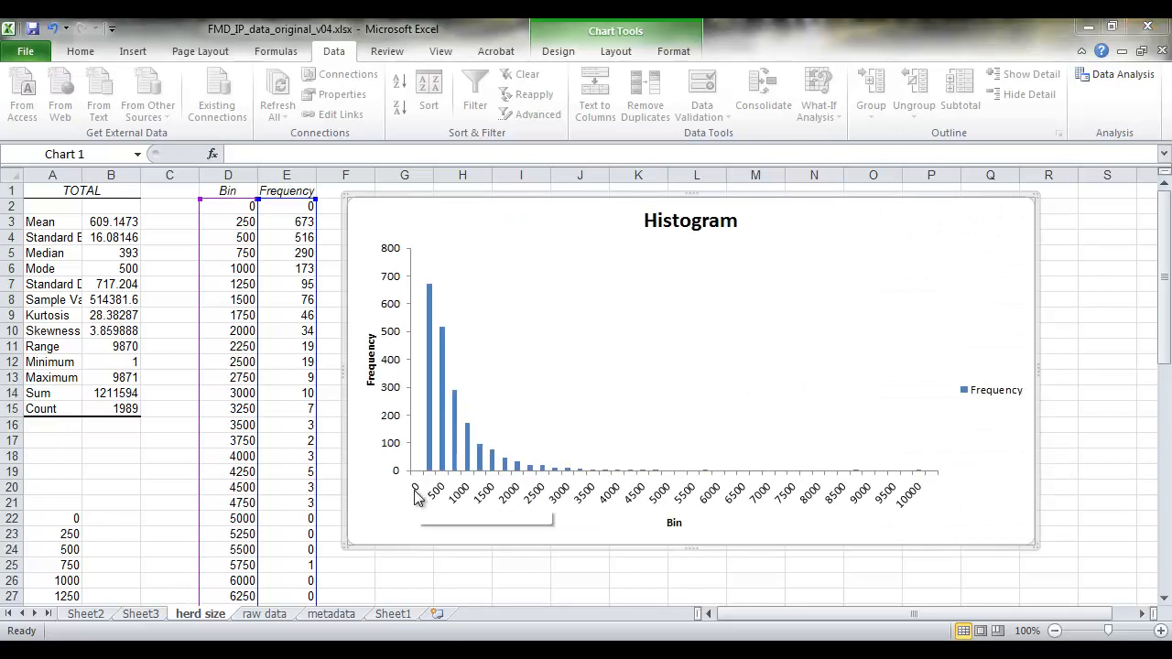
mouse_move(455, 509)
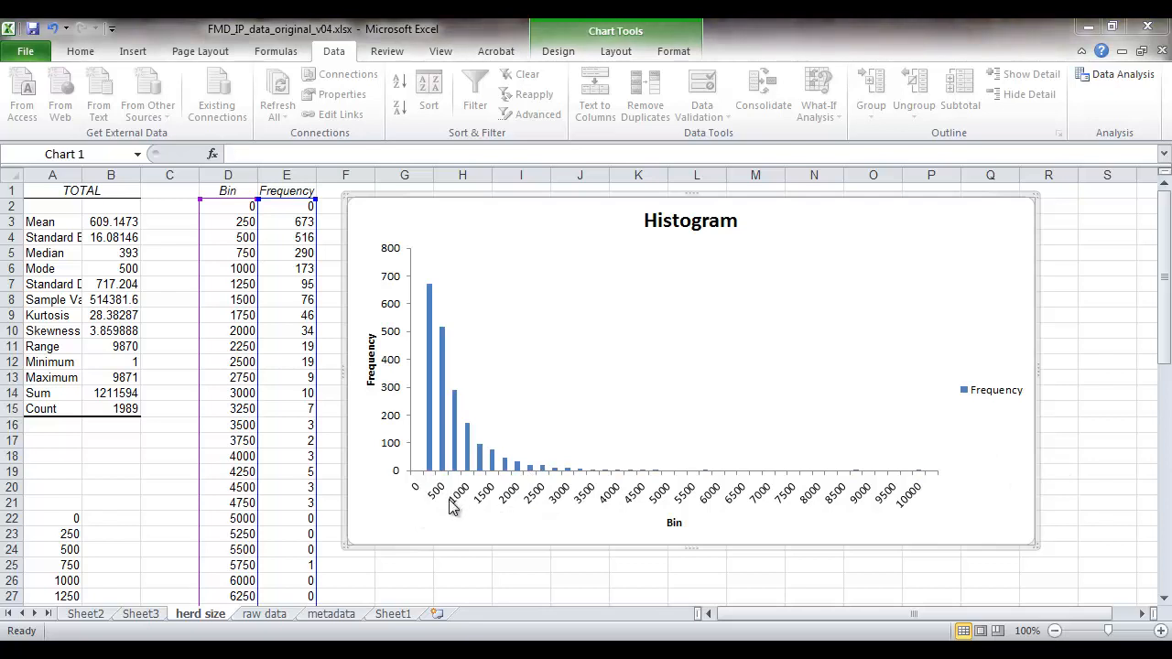
mouse_move(450, 557)
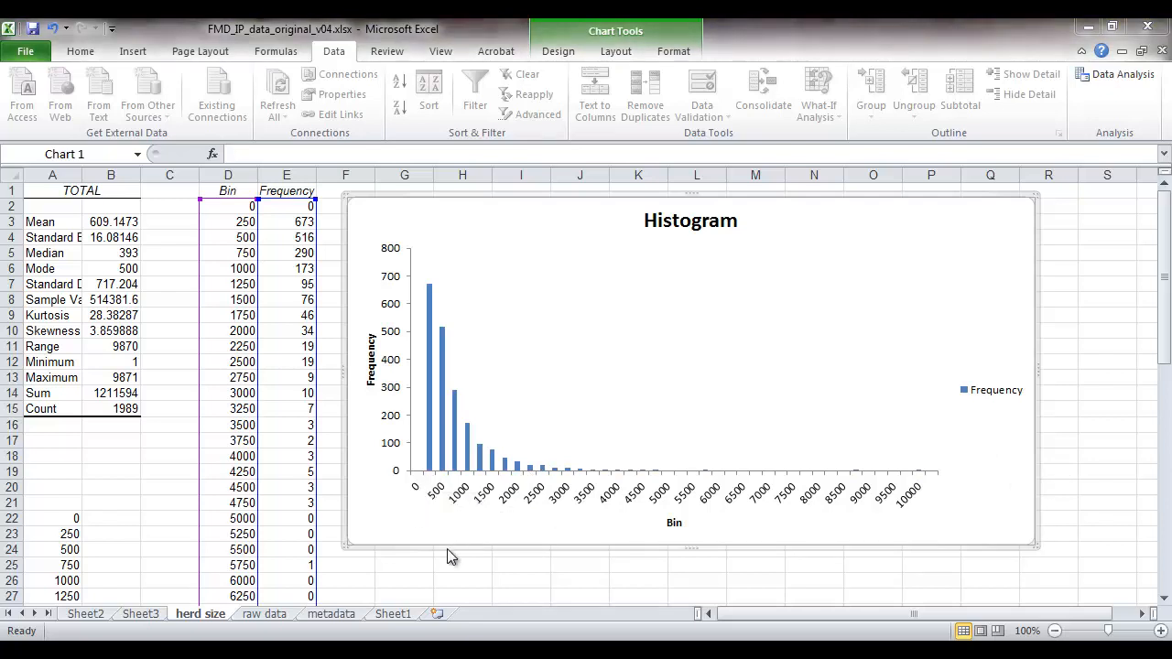
mouse_move(443, 524)
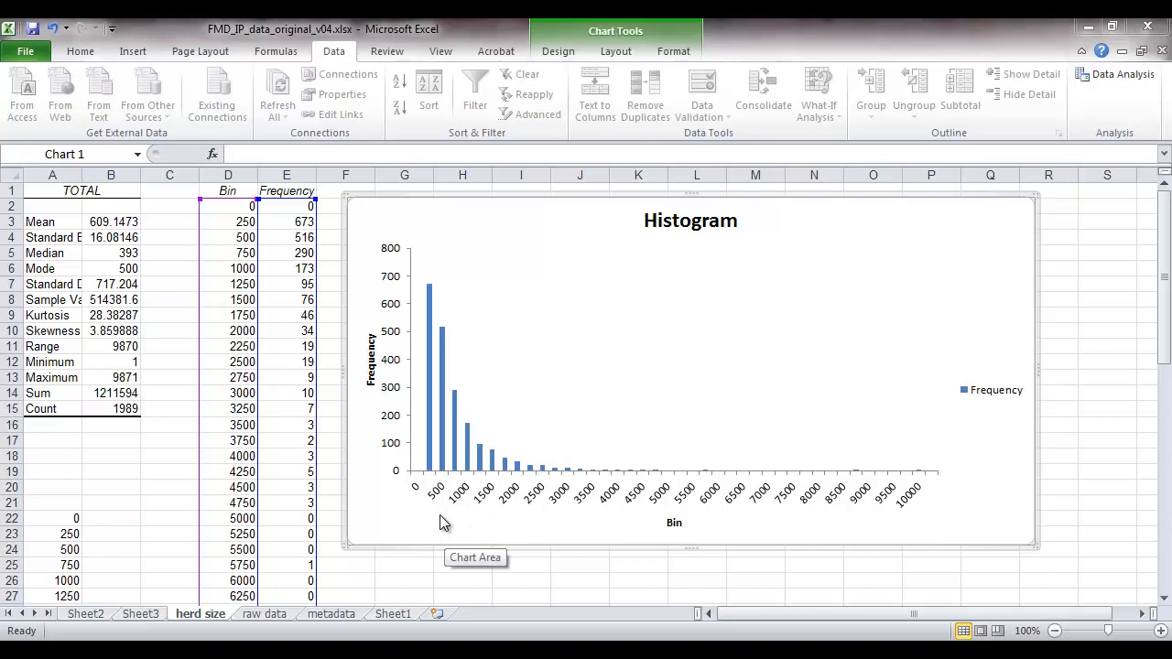
mouse_move(422, 483)
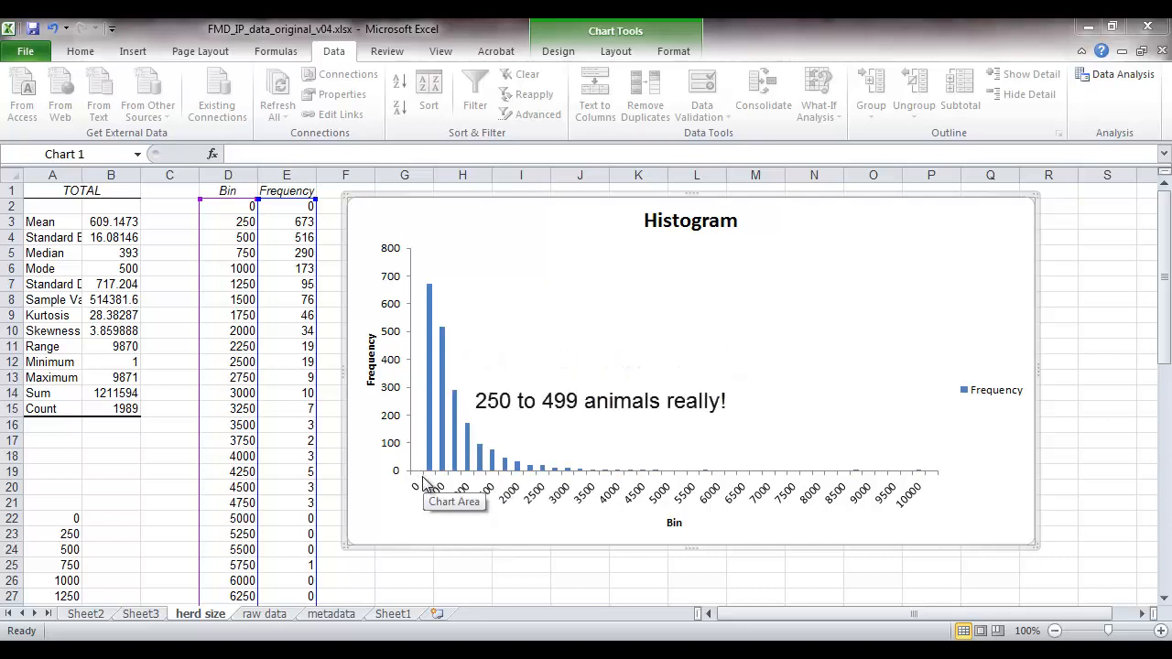
mouse_move(440, 484)
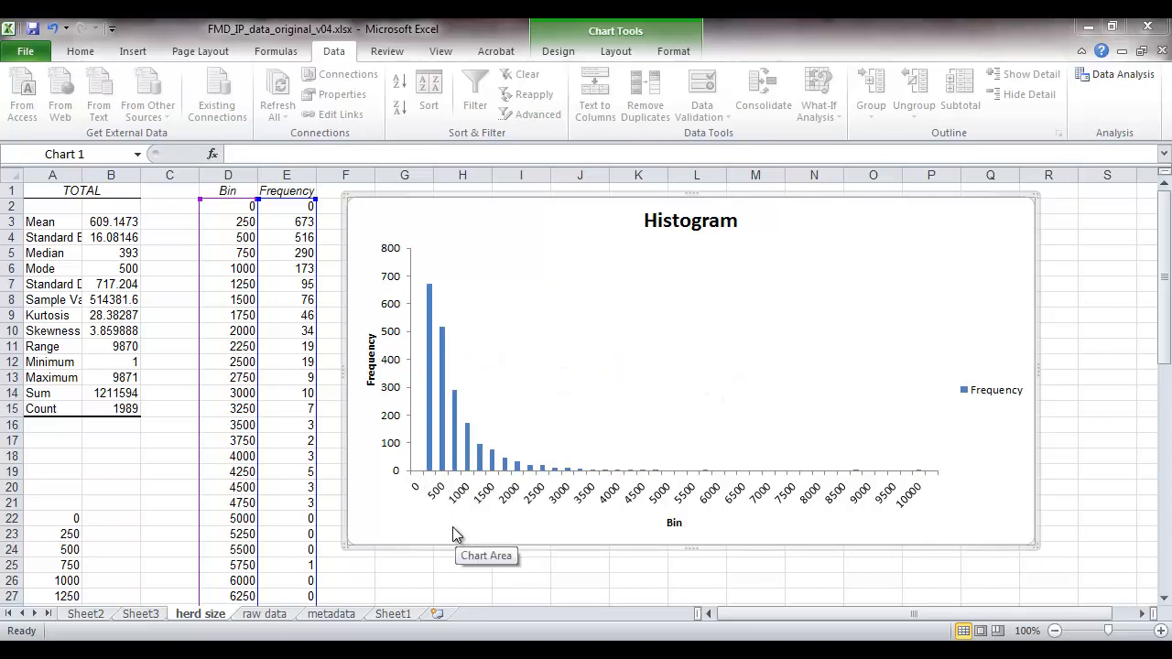
mouse_move(888, 498)
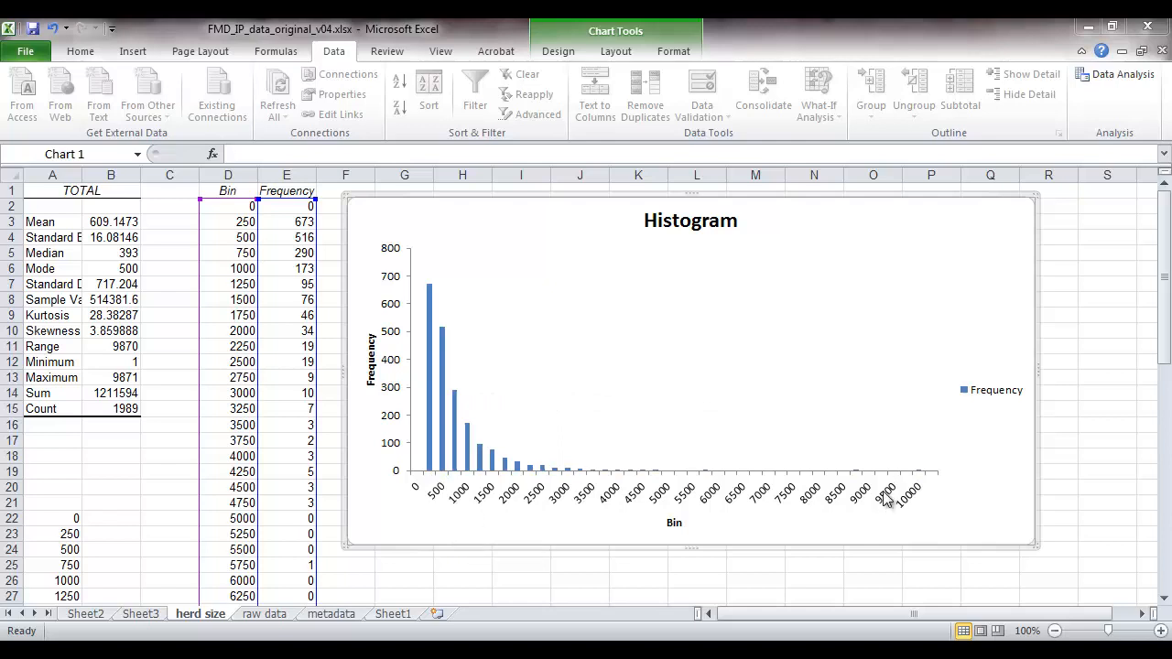
mouse_move(534, 484)
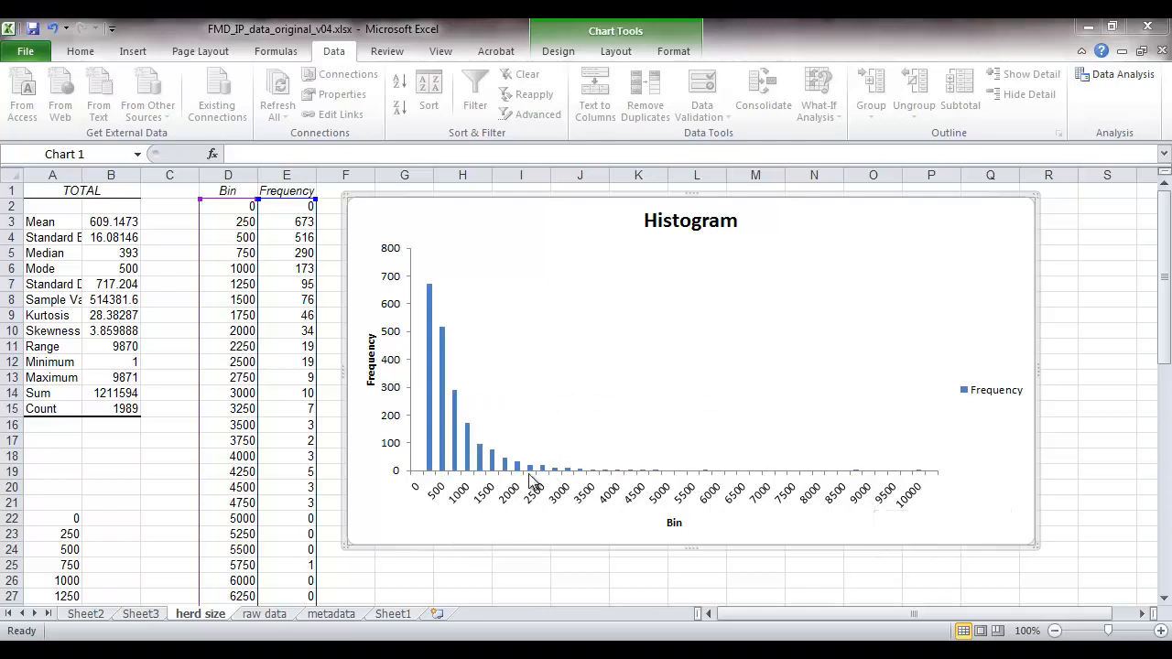
mouse_move(476, 458)
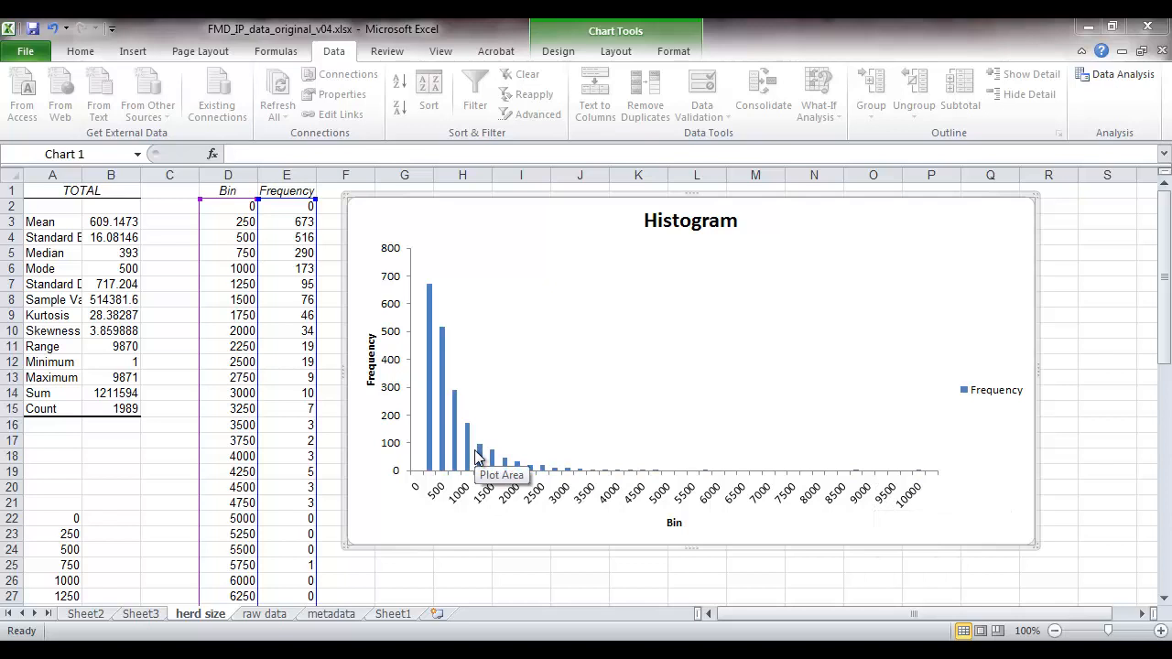
mouse_move(432, 439)
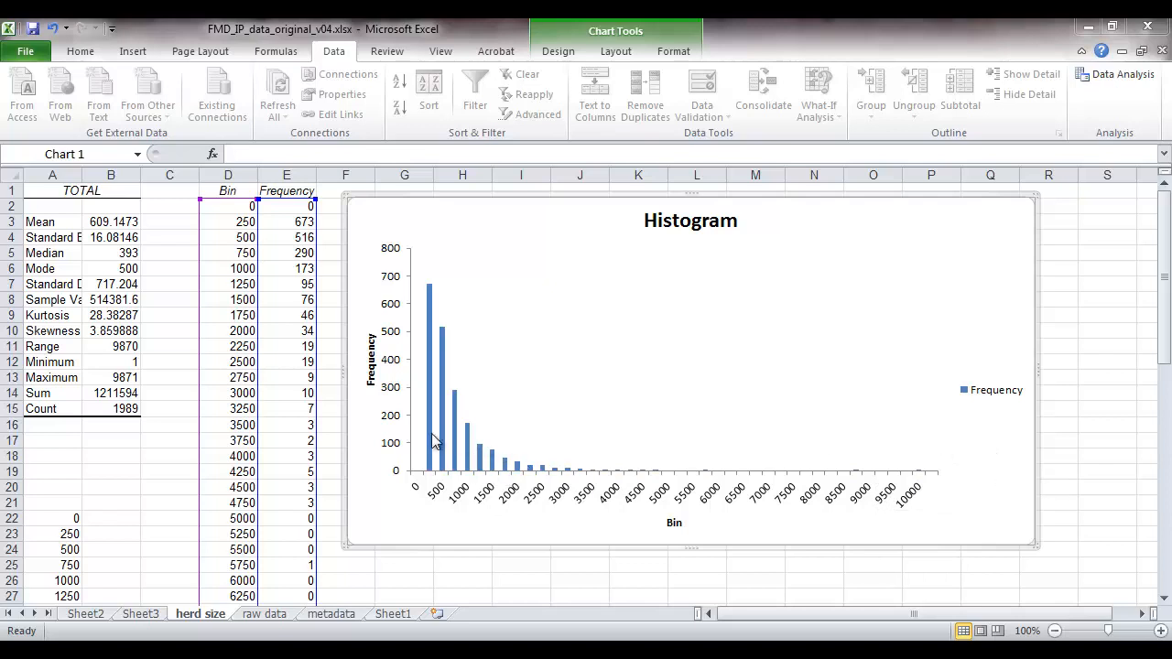
Step: Format the frequency bars with Gap Width 0% so they touch
right_click(436, 439)
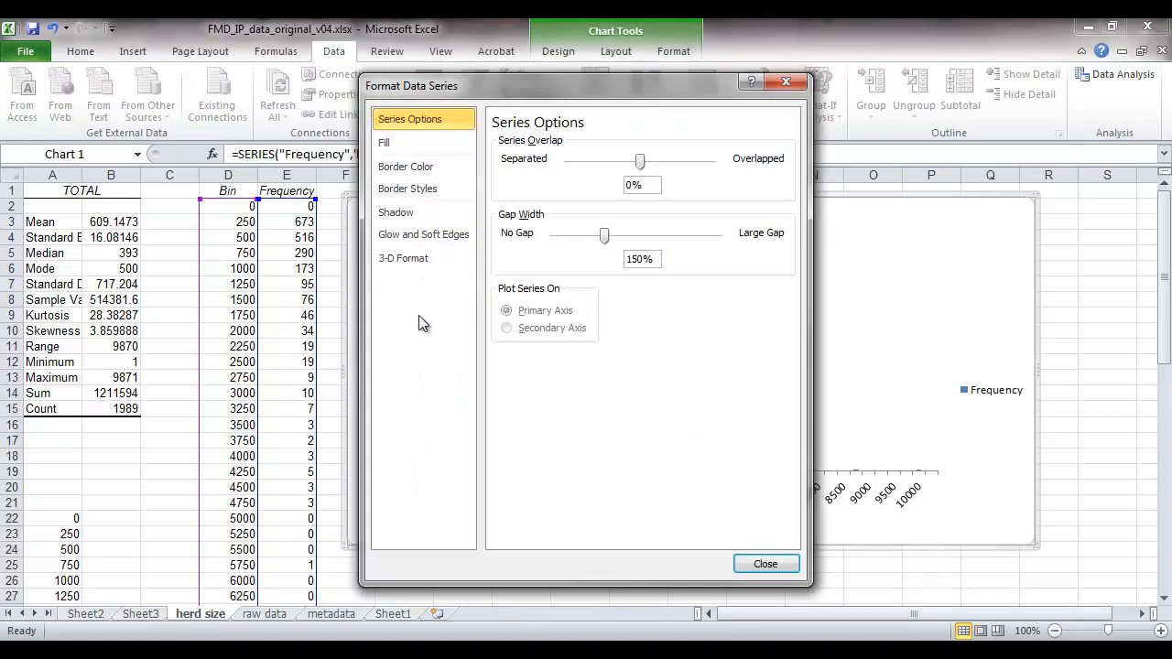
mouse_move(498, 227)
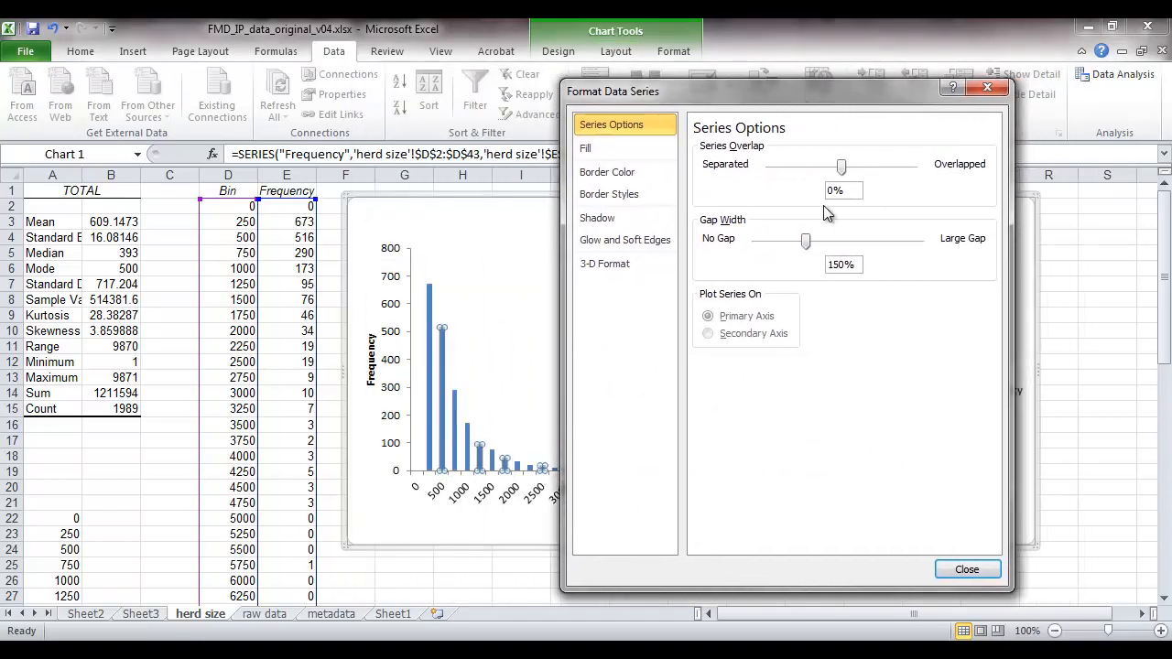
mouse_move(802, 249)
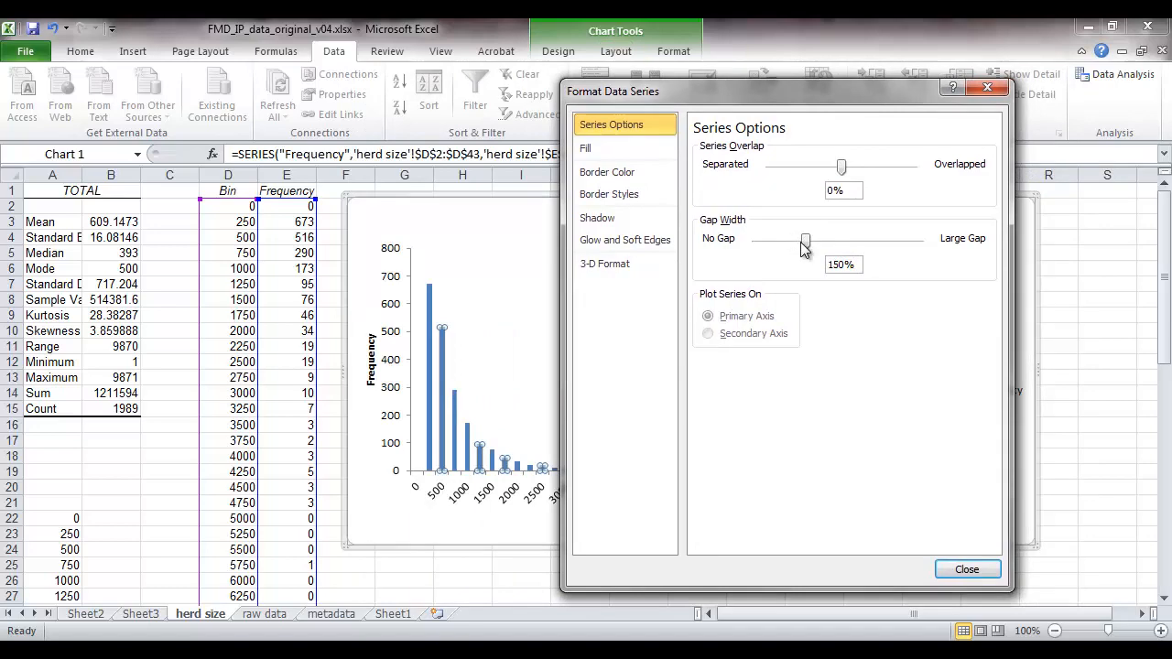
drag(804, 240, 754, 240)
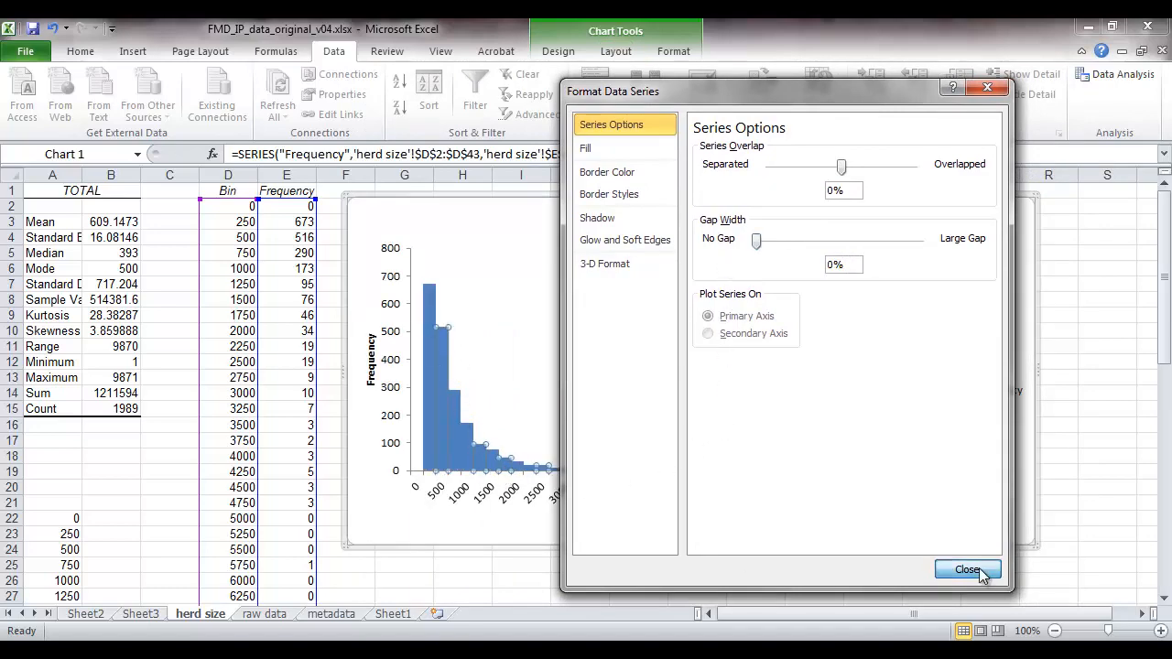
click(967, 570)
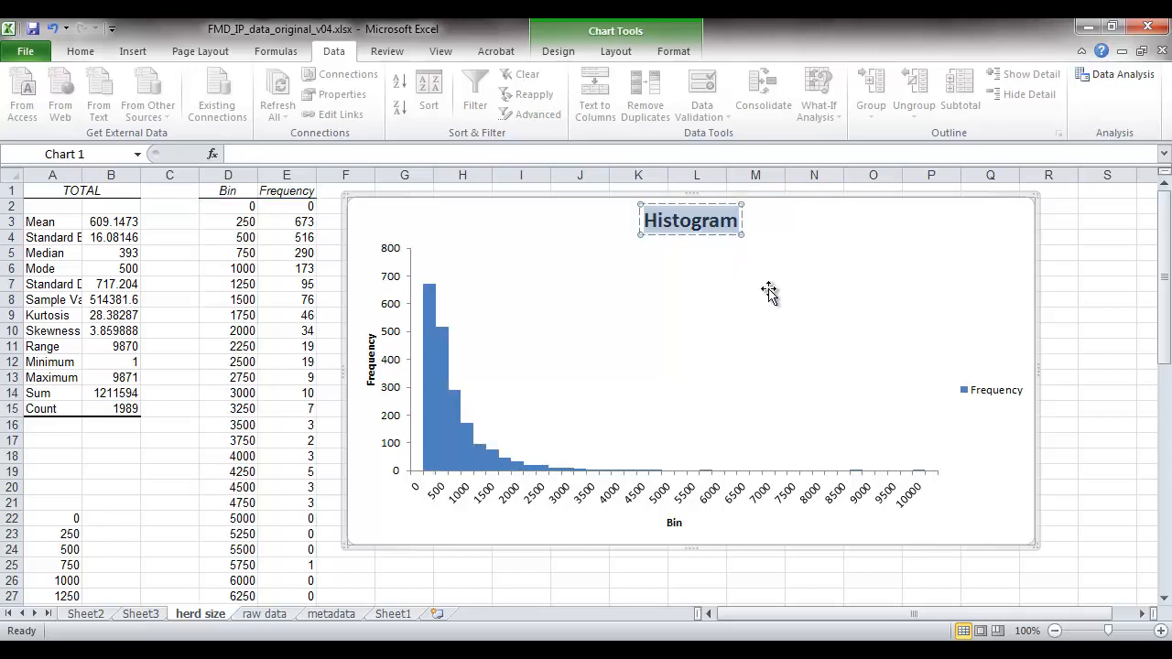
mouse_move(828, 350)
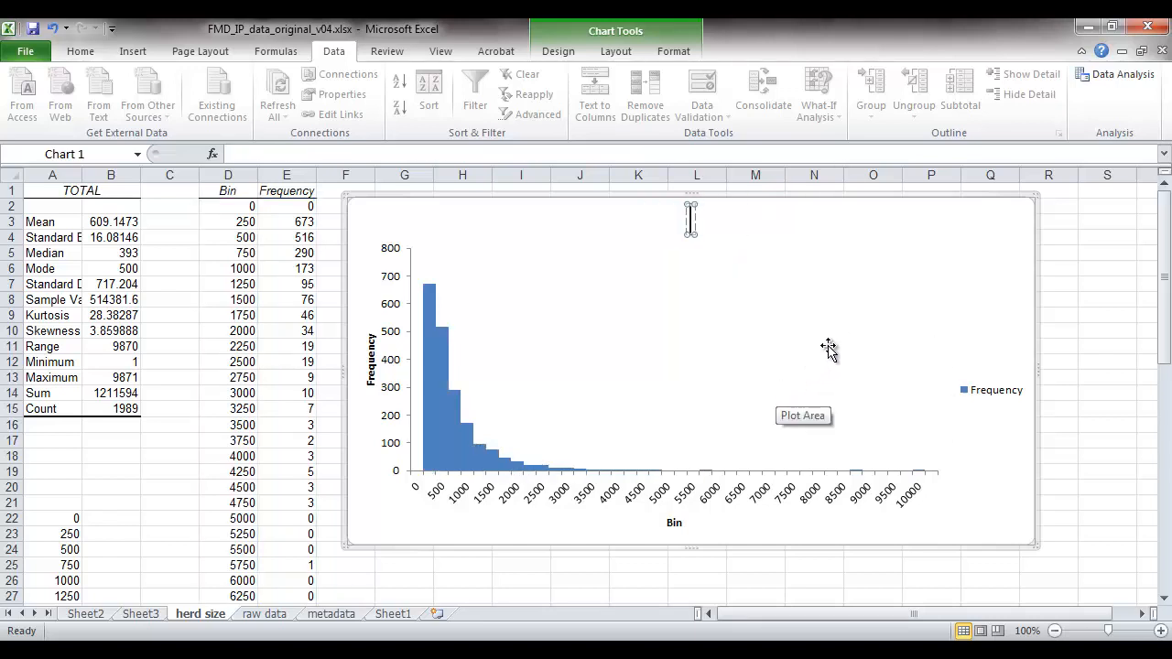
Step: Title the chart 'Number of animals on IPs' and the horizontal axis 'No. of animals'
text(Number of an)
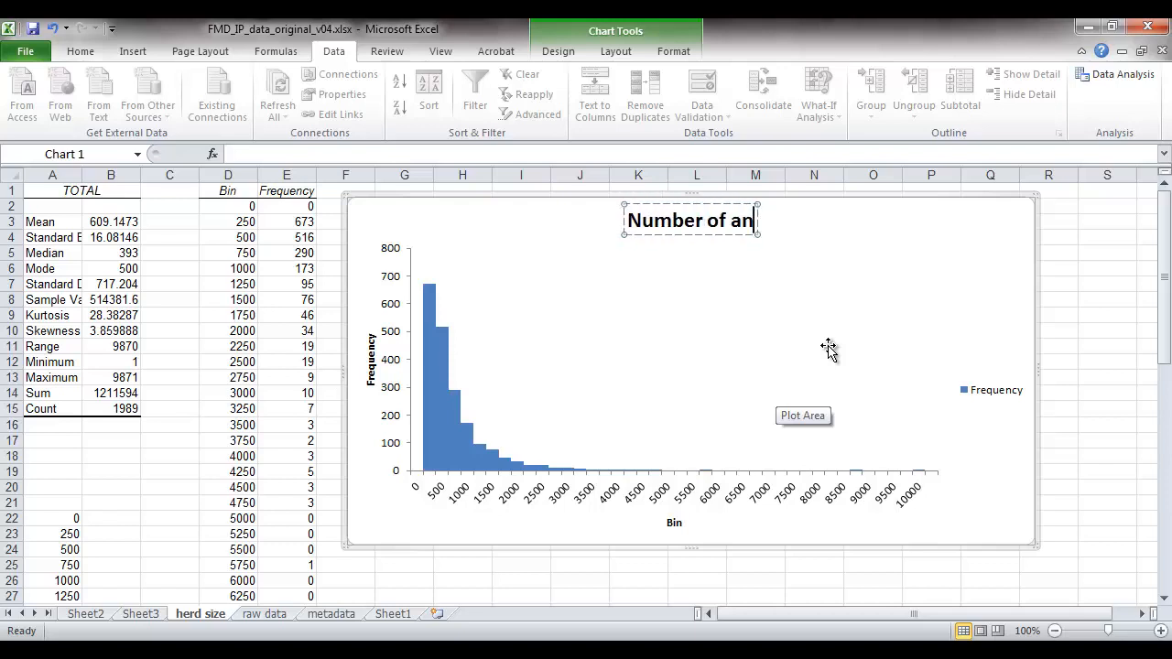
text(imals on IPs)
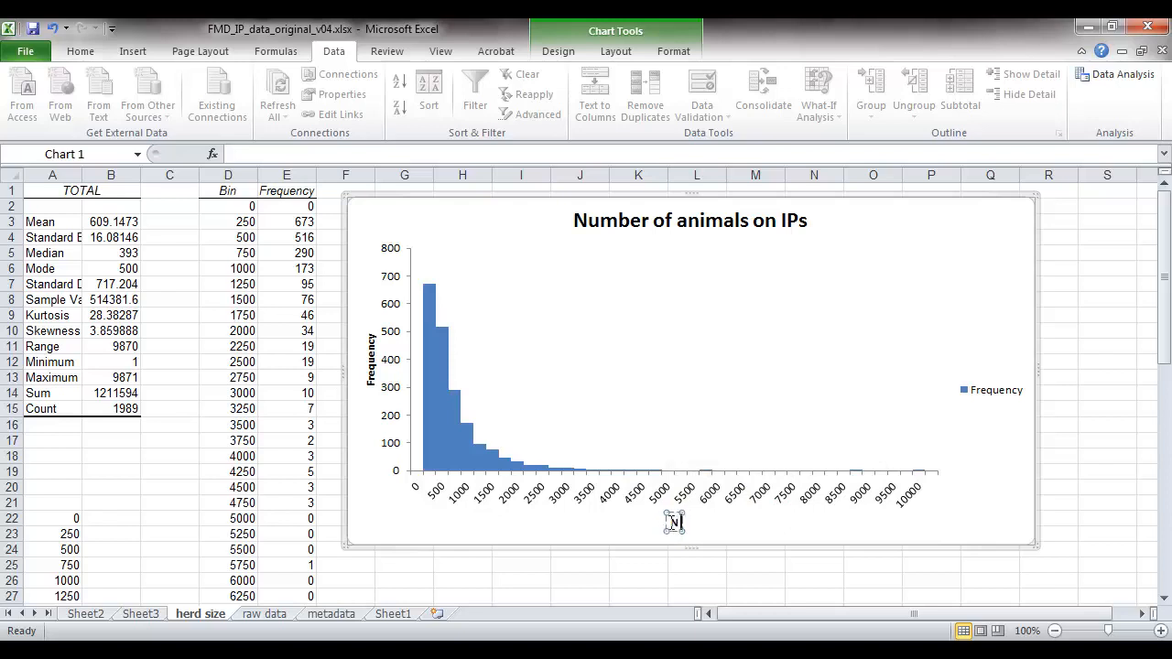
text(No. of animals)
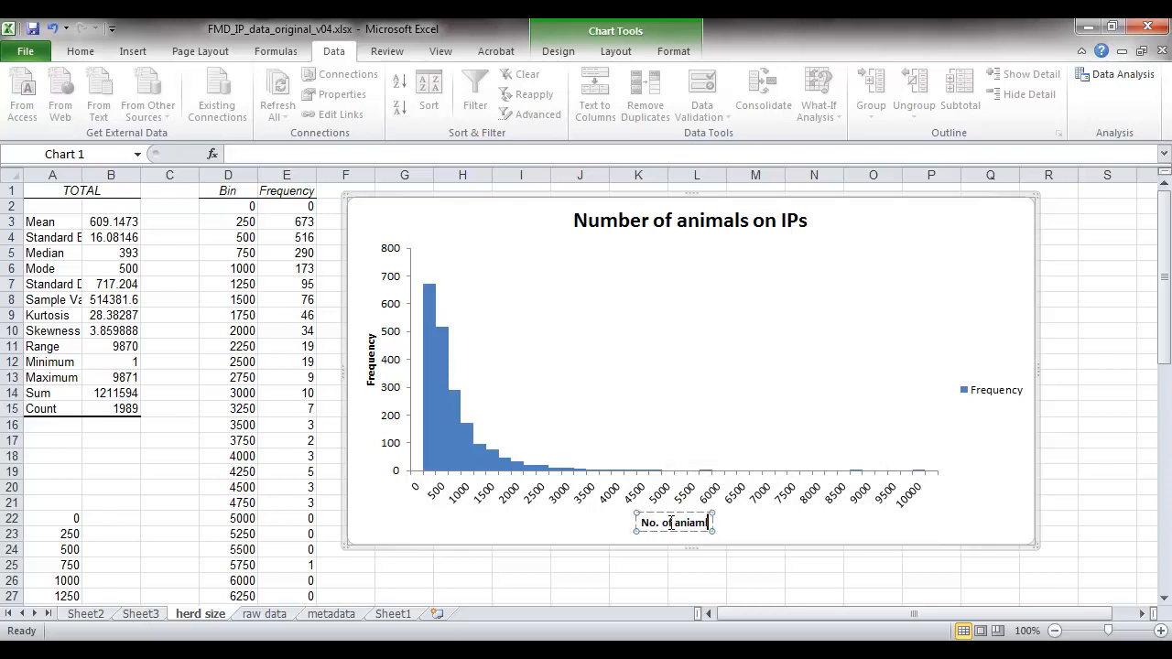